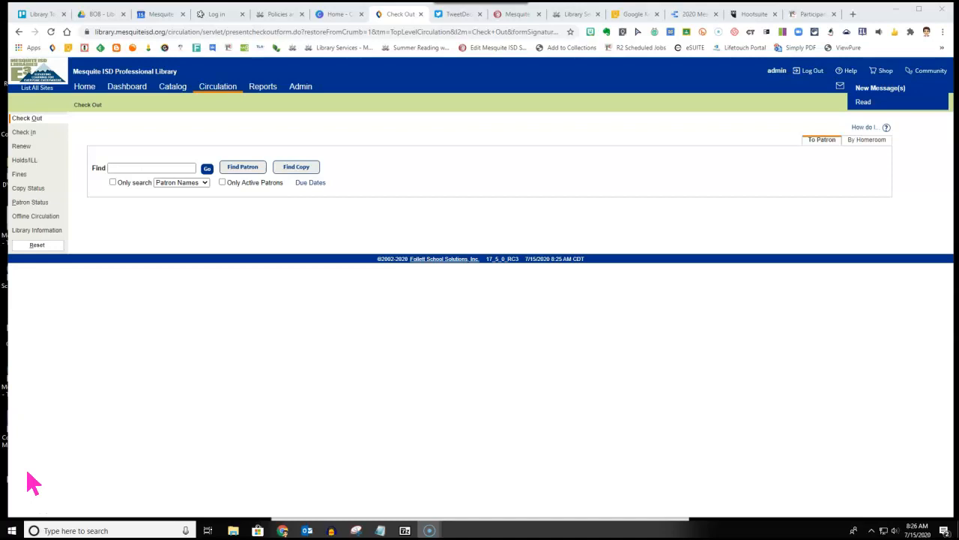
{"action": "mouse_move", "coordinate": [153, 97]}
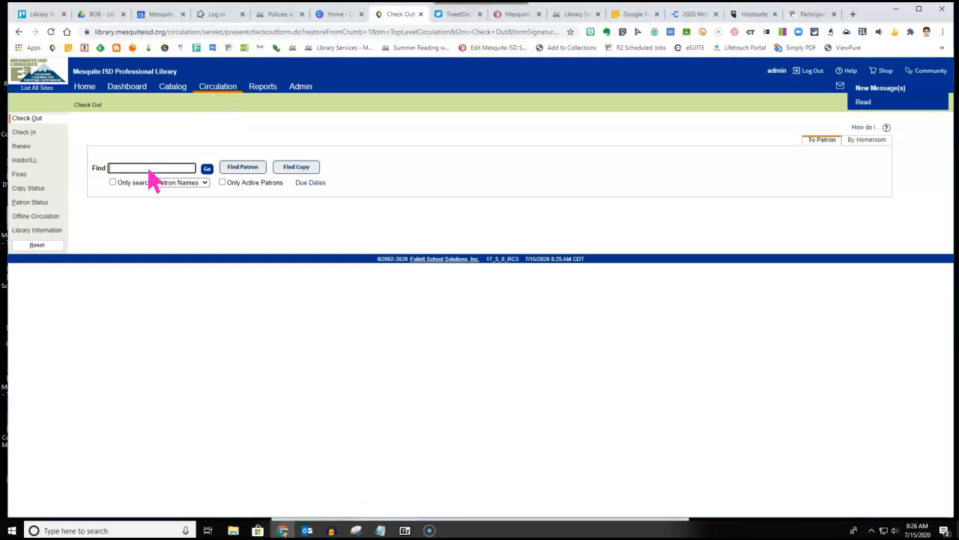
{"action": "type", "text": "Jennifer"}
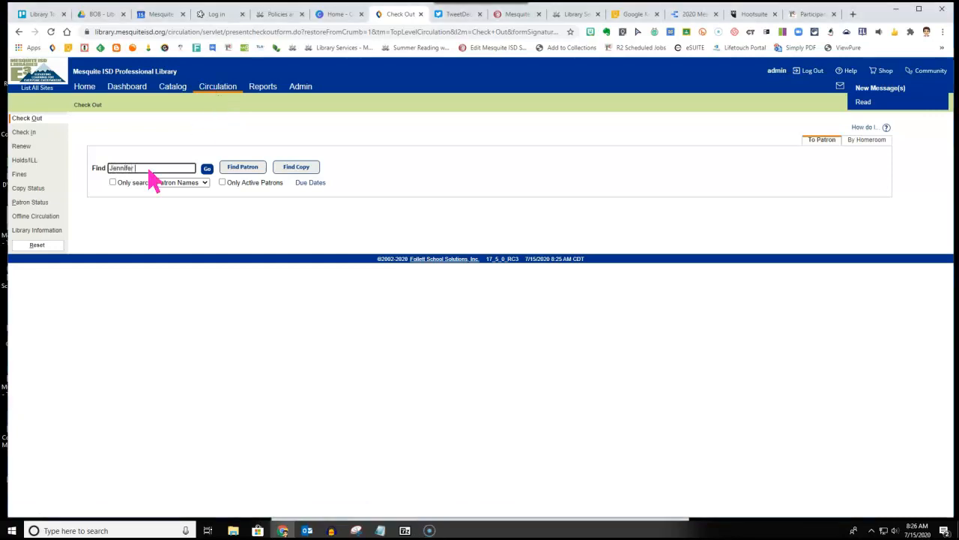
{"action": "type", "text": "Reed"}
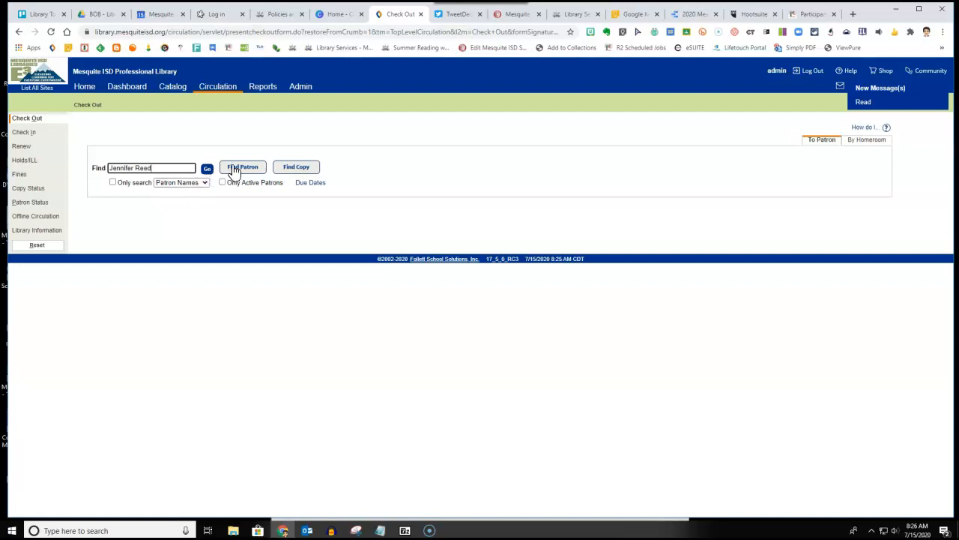
{"action": "left_click", "coordinate": [243, 166]}
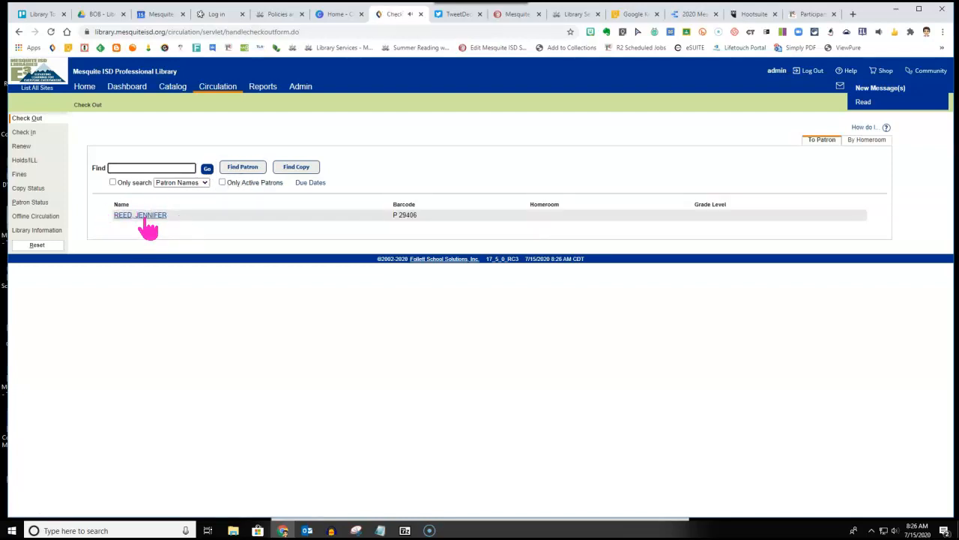
{"action": "left_click", "coordinate": [141, 216]}
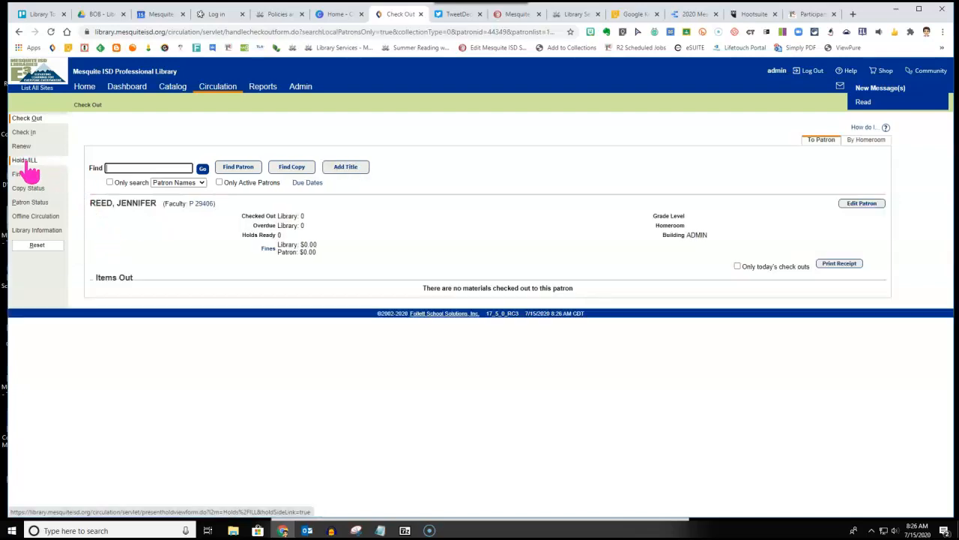
{"action": "left_click", "coordinate": [24, 159]}
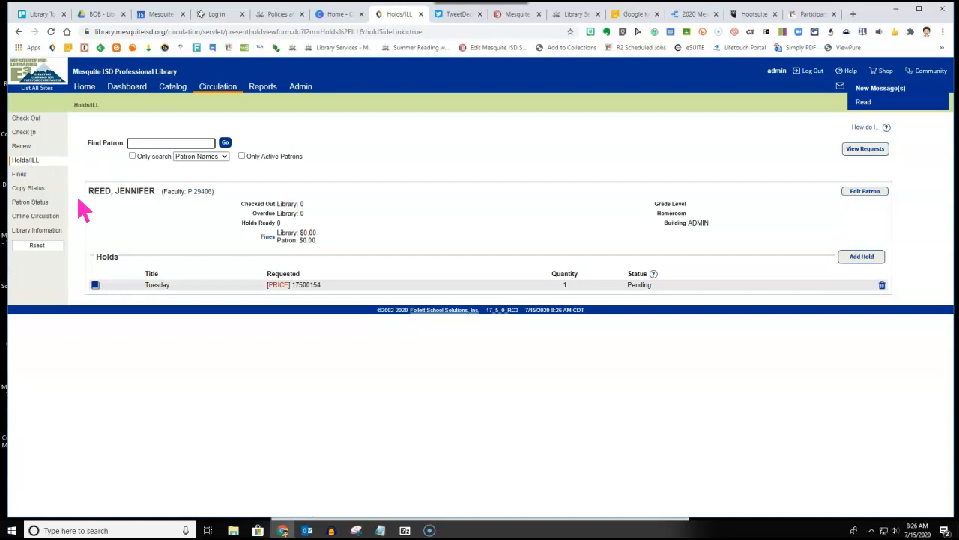
{"action": "mouse_move", "coordinate": [315, 167]}
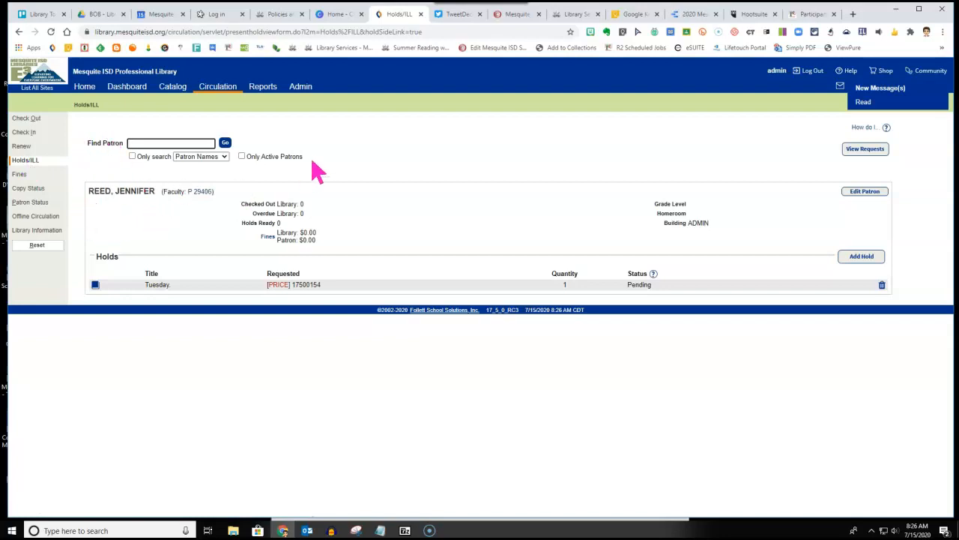
{"action": "mouse_move", "coordinate": [249, 165]}
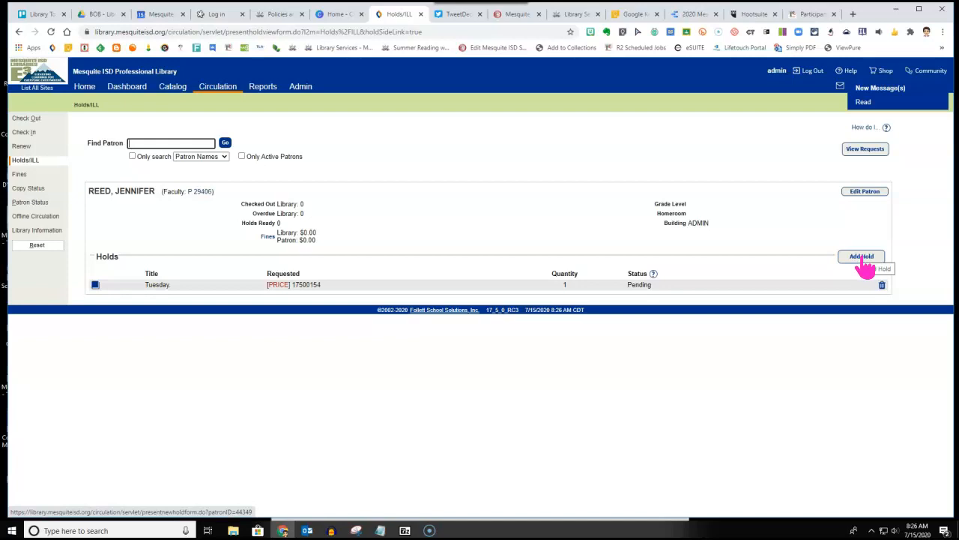
Step: Add a hold and search All Participating Libraries by title for 'Cloudy with a Chance of Meatballs'
{"action": "left_click", "coordinate": [860, 256]}
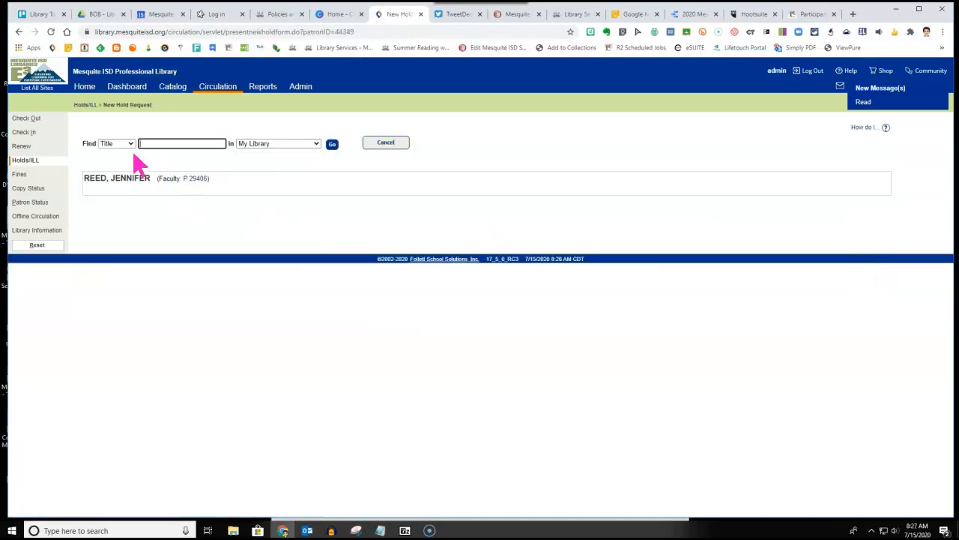
{"action": "left_click", "coordinate": [117, 144]}
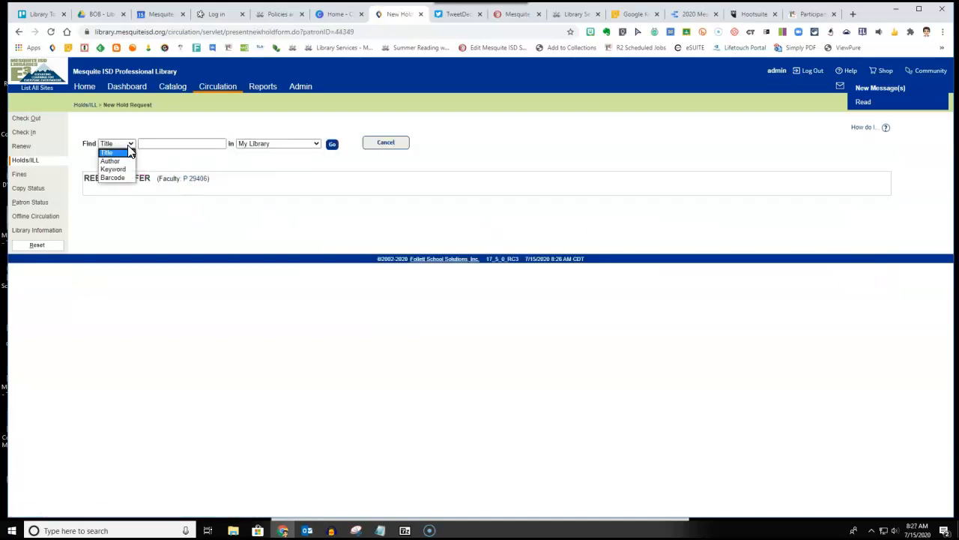
{"action": "left_click", "coordinate": [107, 152]}
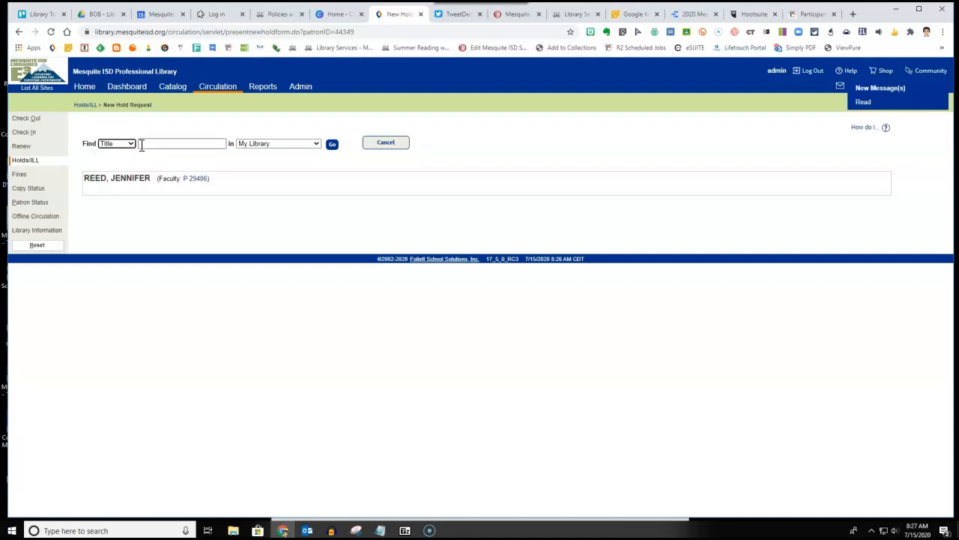
{"action": "type", "text": "Cloudy with a Chance of Meatballs"}
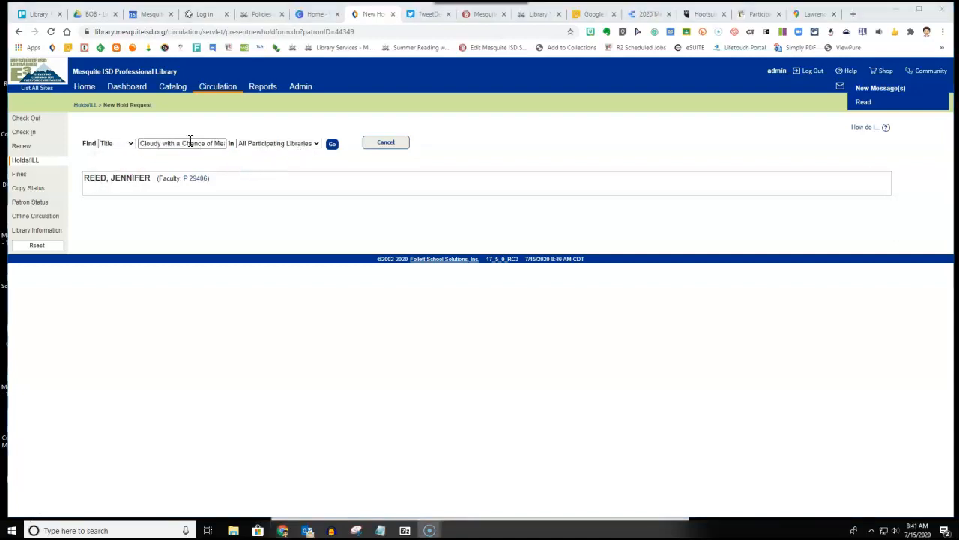
{"action": "left_click", "coordinate": [278, 144]}
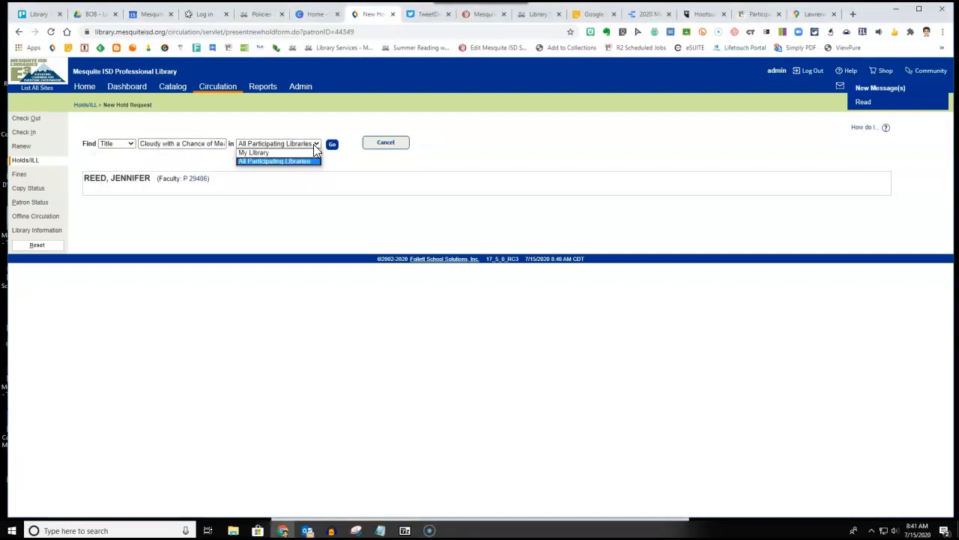
{"action": "mouse_move", "coordinate": [253, 152]}
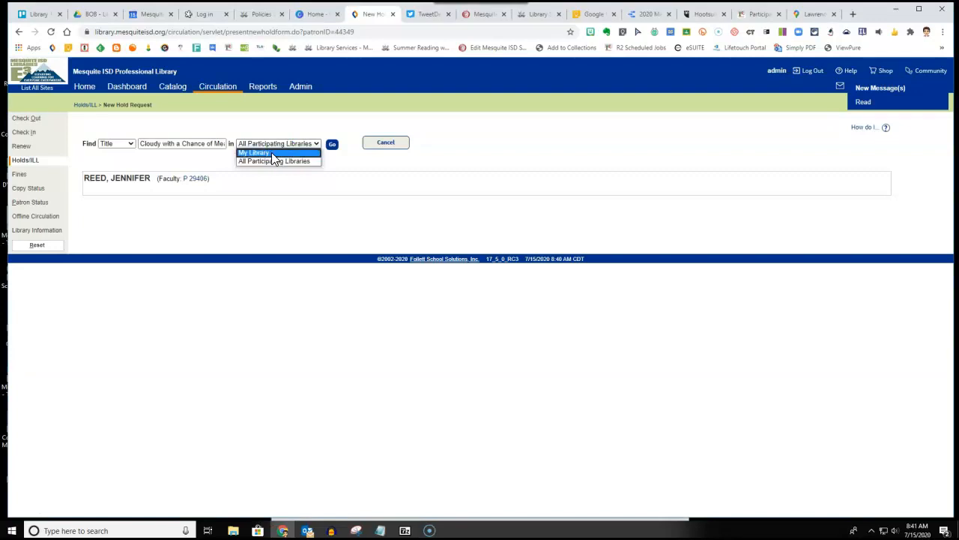
{"action": "mouse_move", "coordinate": [277, 162]}
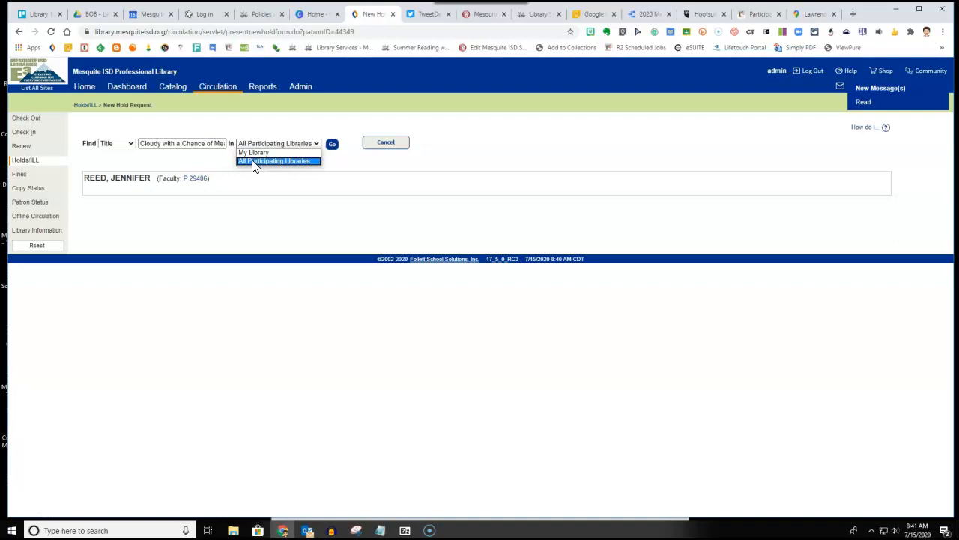
{"action": "left_click", "coordinate": [274, 160]}
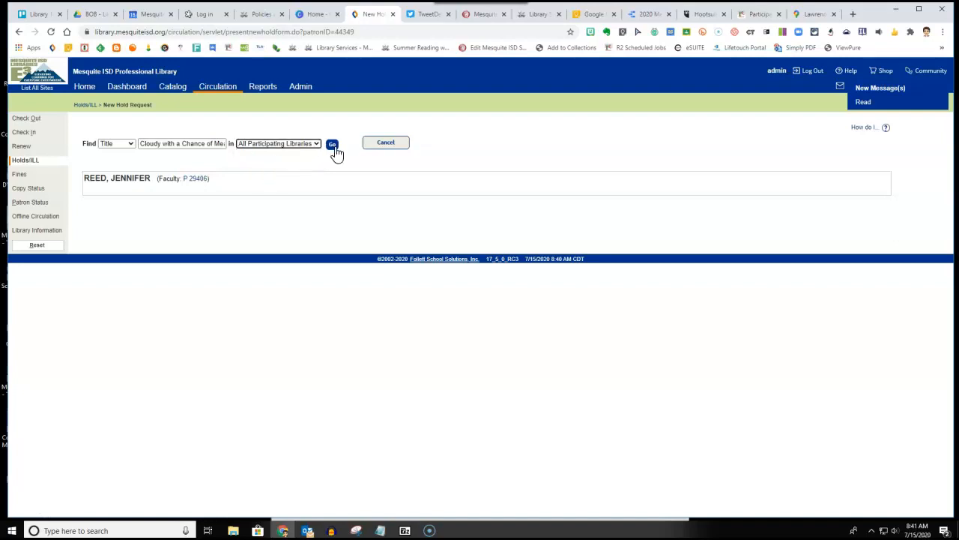
{"action": "left_click", "coordinate": [331, 144]}
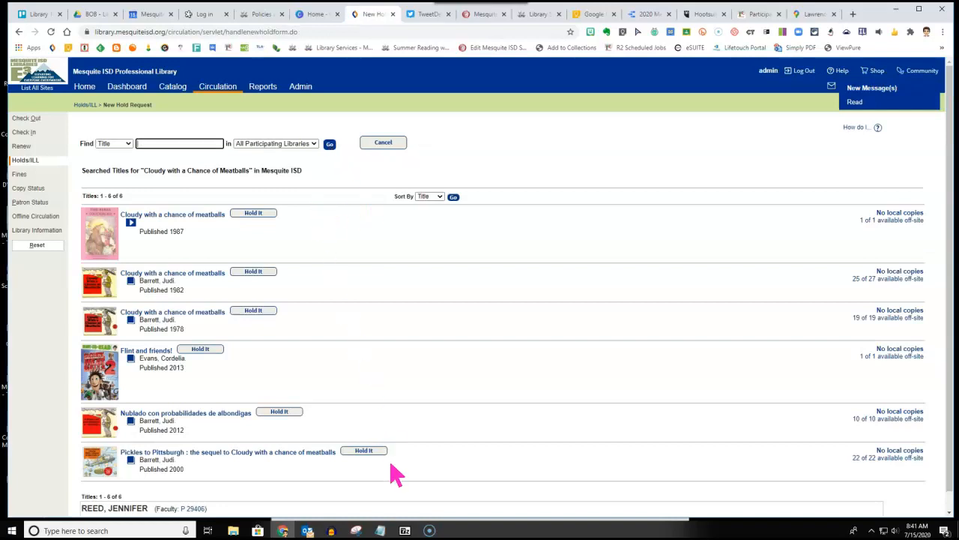
{"action": "mouse_move", "coordinate": [352, 317]}
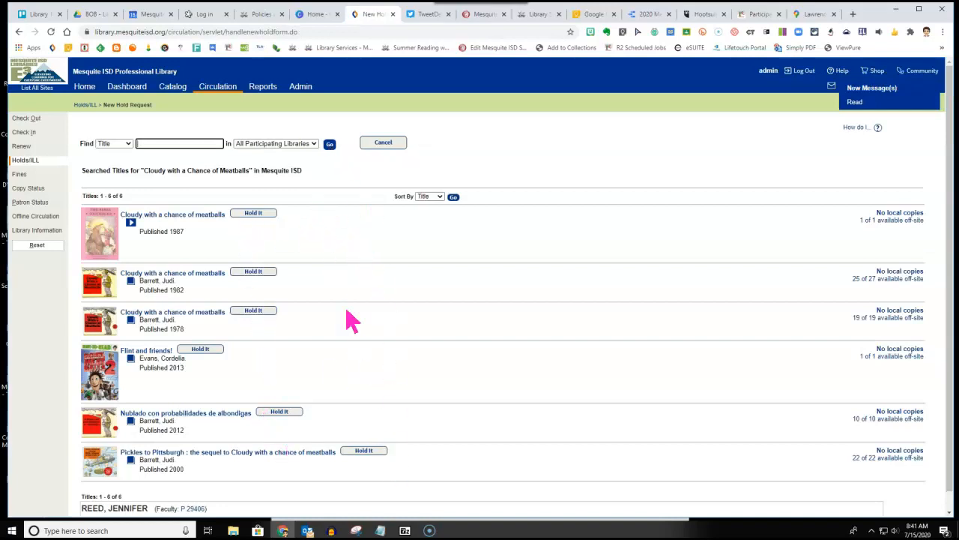
{"action": "mouse_move", "coordinate": [360, 378]}
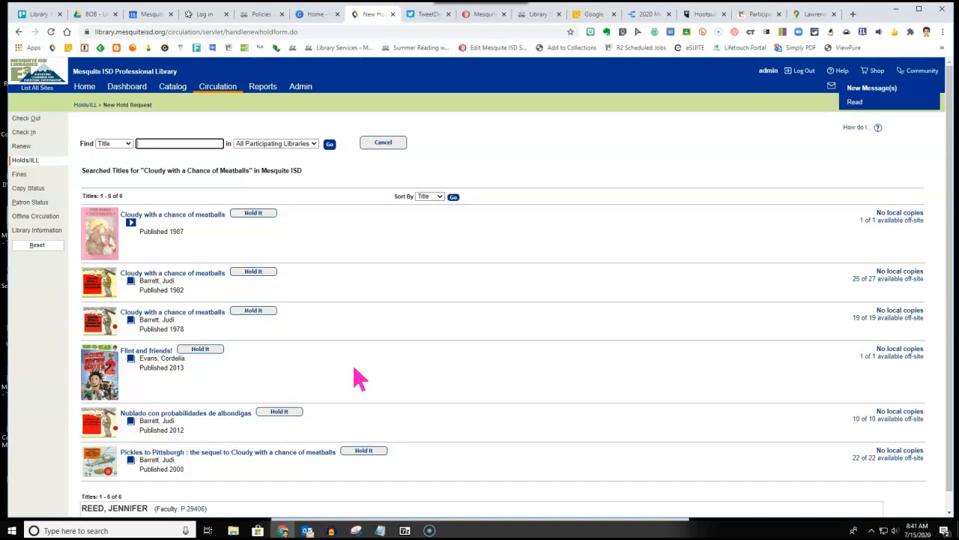
{"action": "mouse_move", "coordinate": [254, 311]}
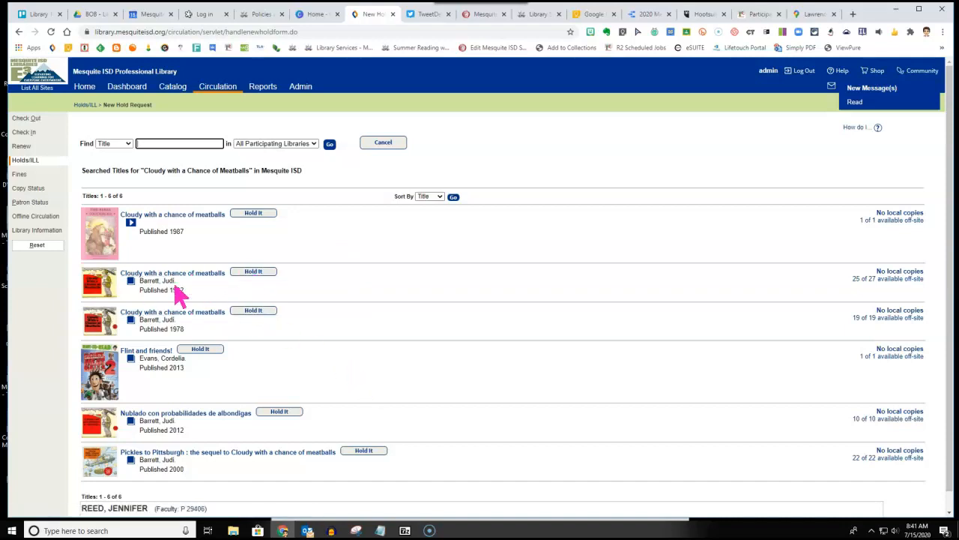
{"action": "mouse_move", "coordinate": [162, 305]}
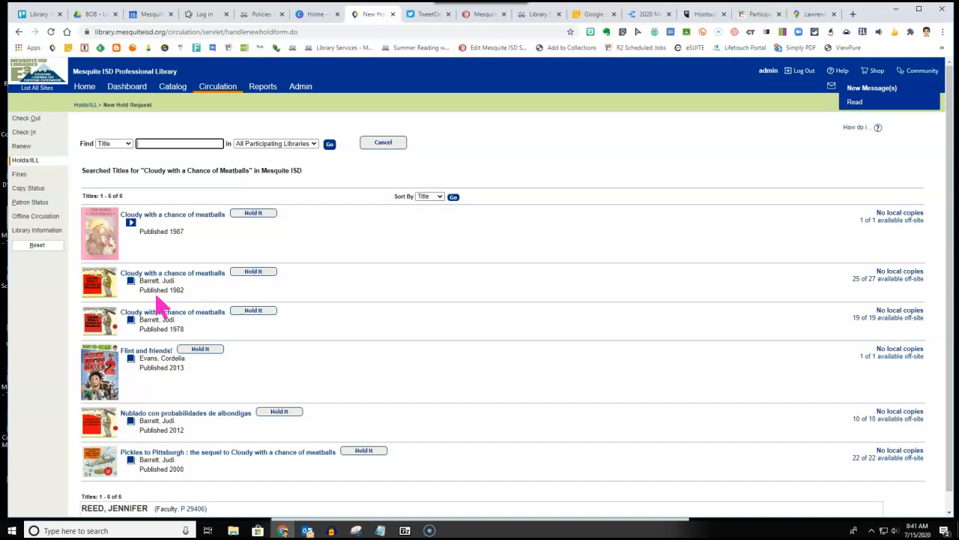
{"action": "mouse_move", "coordinate": [197, 303]}
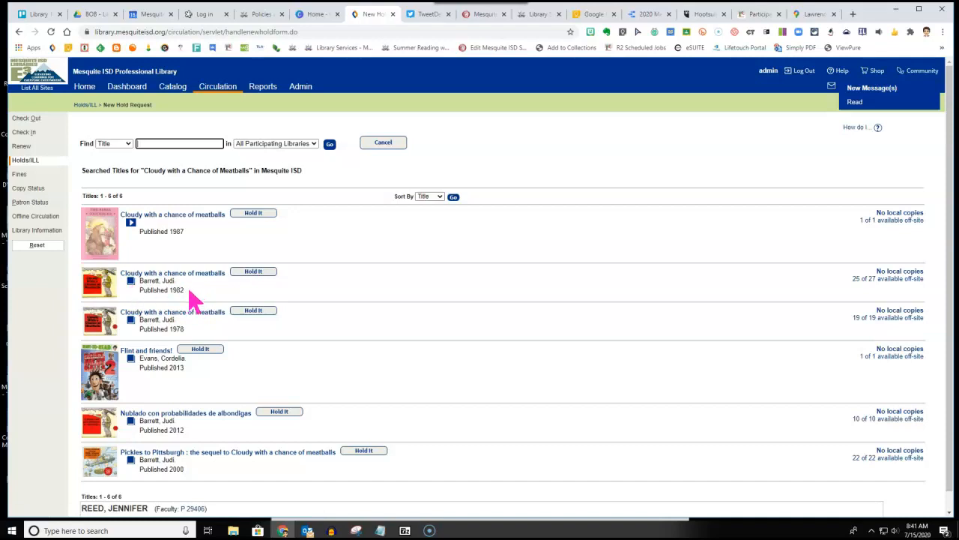
{"action": "mouse_move", "coordinate": [187, 303]}
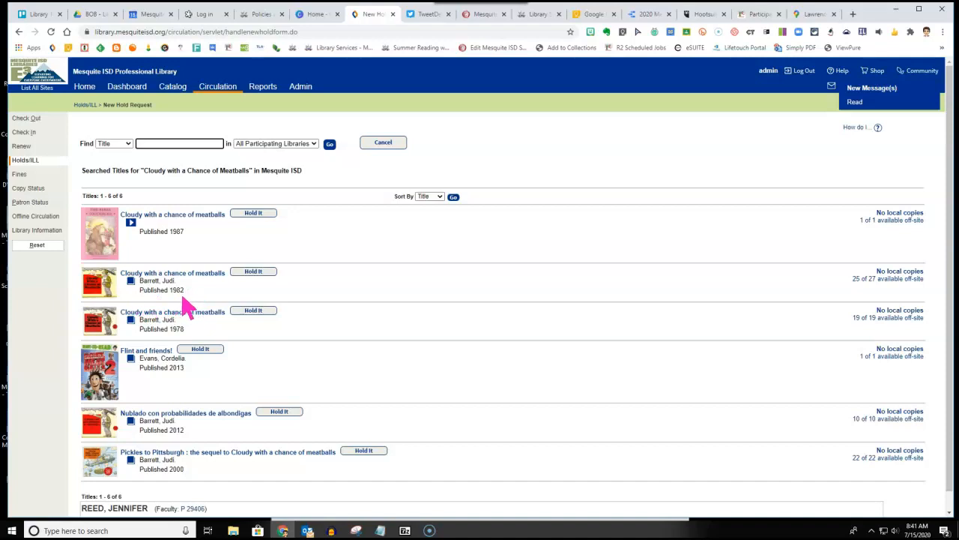
{"action": "mouse_move", "coordinate": [193, 341]}
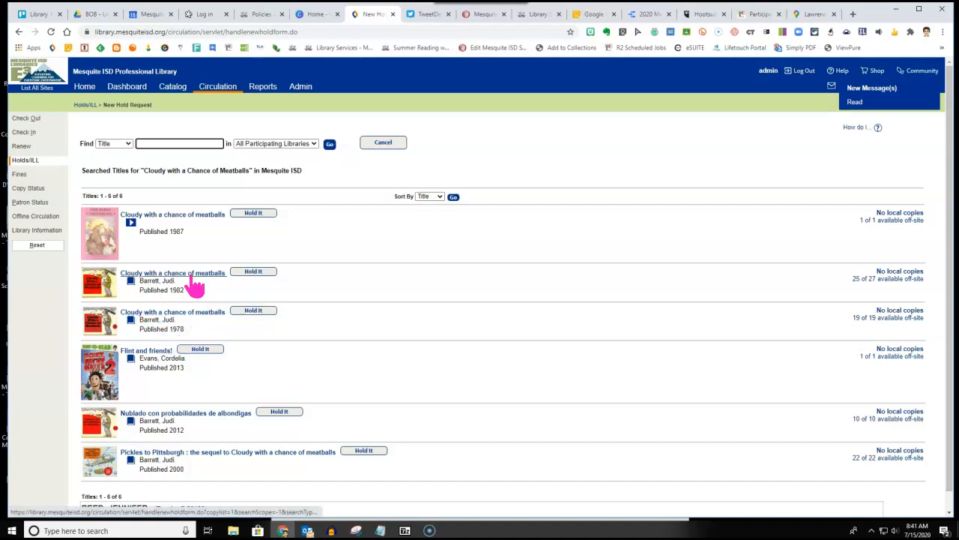
Step: Request the 1982 Judi Barrett edition with 'As soon as possible' timing and save the hold
{"action": "left_click", "coordinate": [252, 271]}
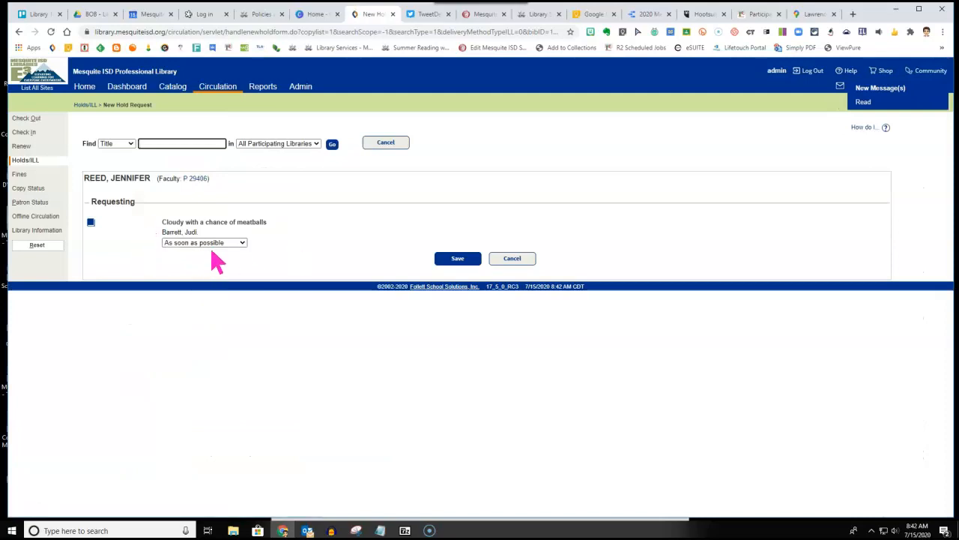
{"action": "left_click", "coordinate": [204, 242]}
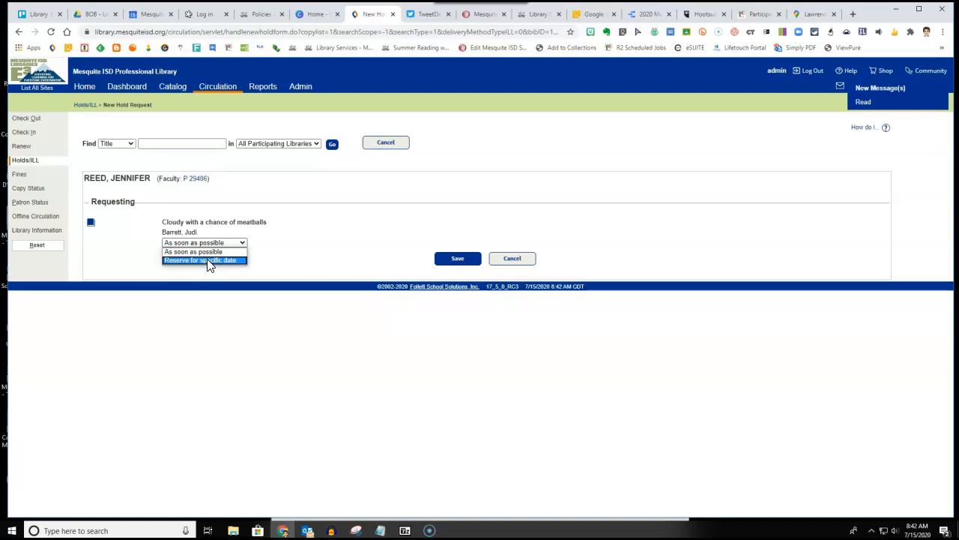
{"action": "left_click", "coordinate": [204, 243]}
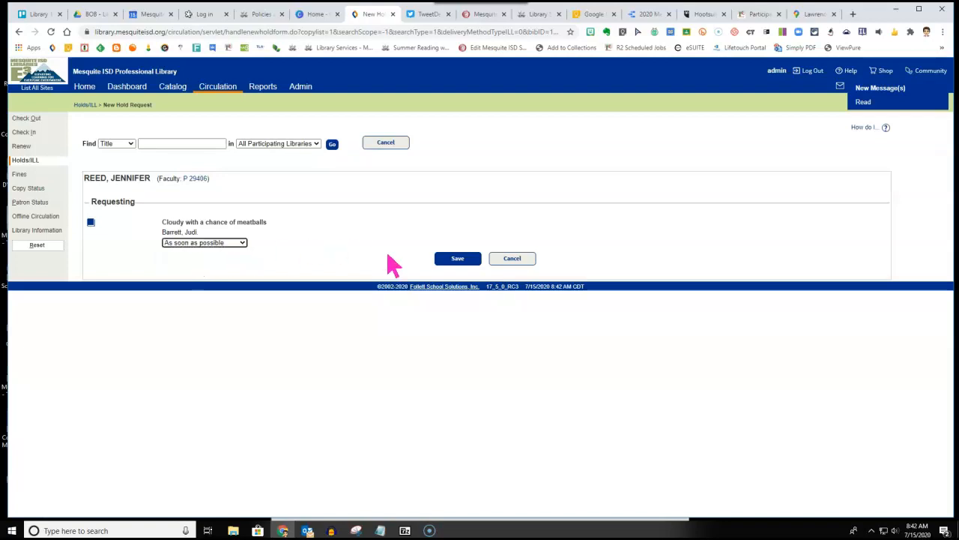
{"action": "left_click", "coordinate": [457, 258]}
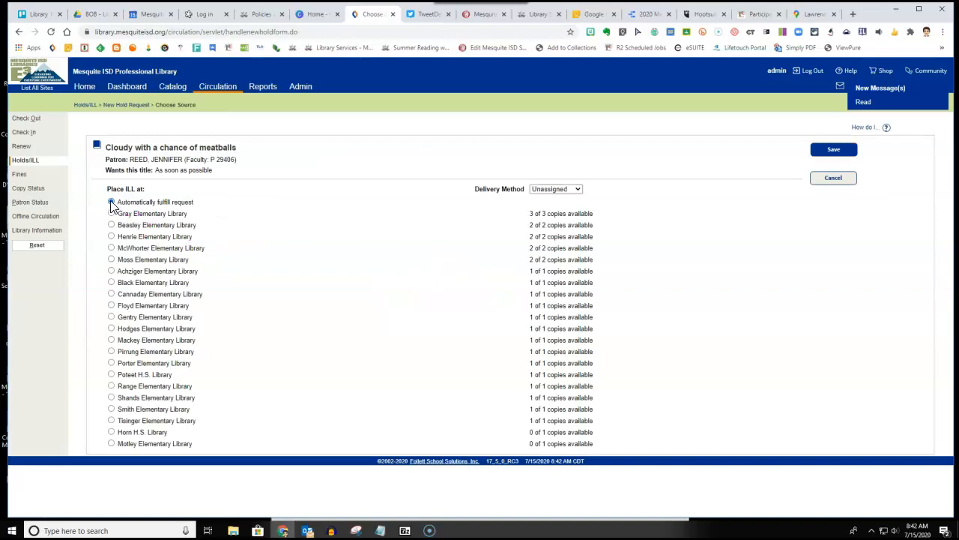
Step: Choose 'Automatically fulfill request' so Price Elementary Library supplies the book, and save
{"action": "left_click", "coordinate": [111, 203]}
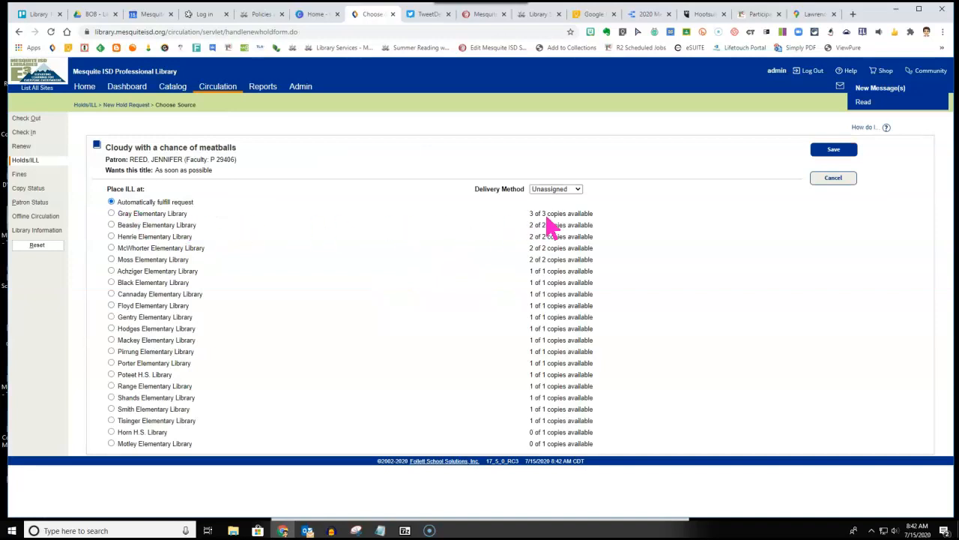
{"action": "mouse_move", "coordinate": [118, 270]}
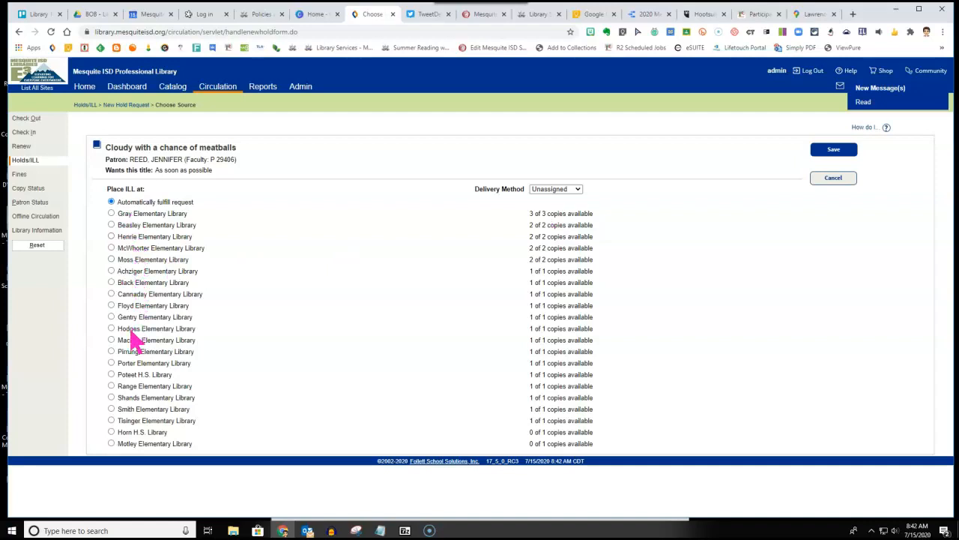
{"action": "mouse_move", "coordinate": [156, 239]}
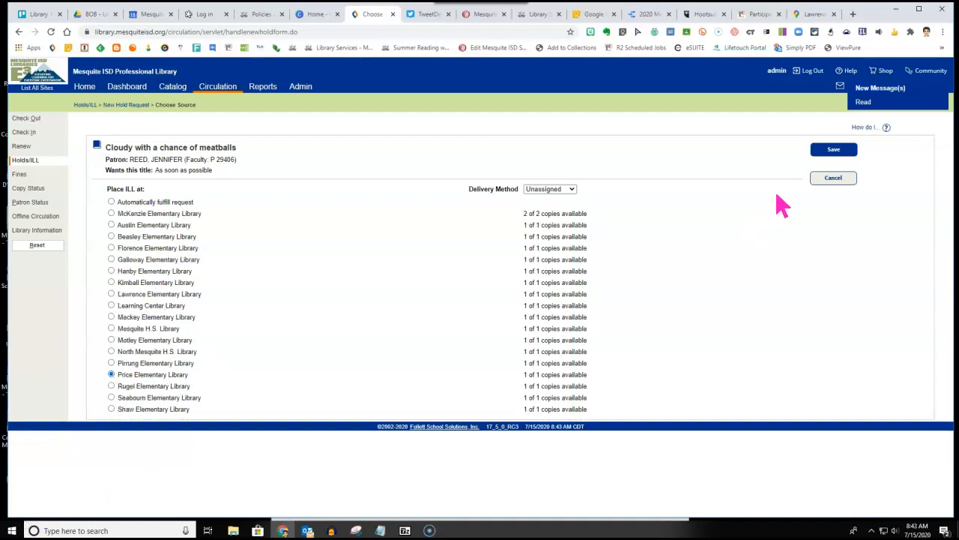
{"action": "left_click", "coordinate": [834, 150]}
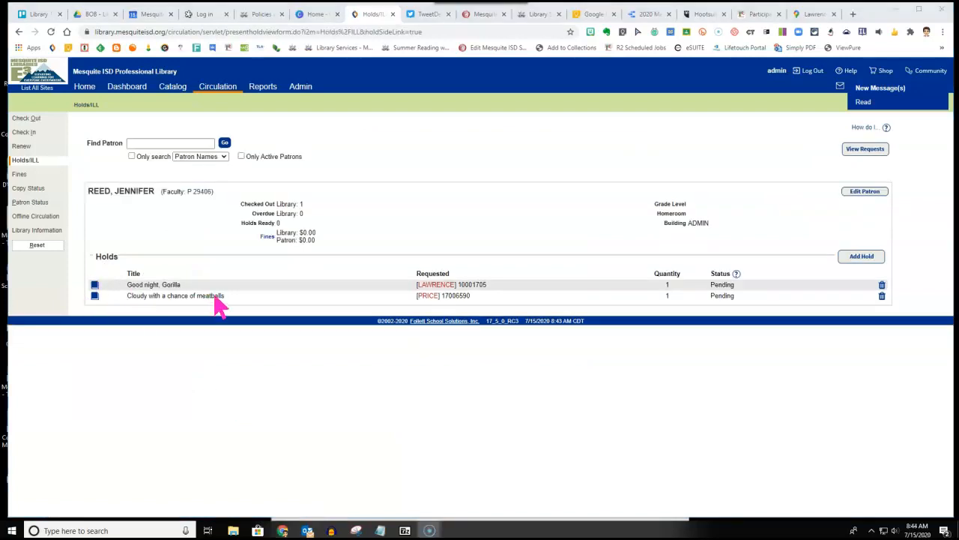
{"action": "mouse_move", "coordinate": [318, 303]}
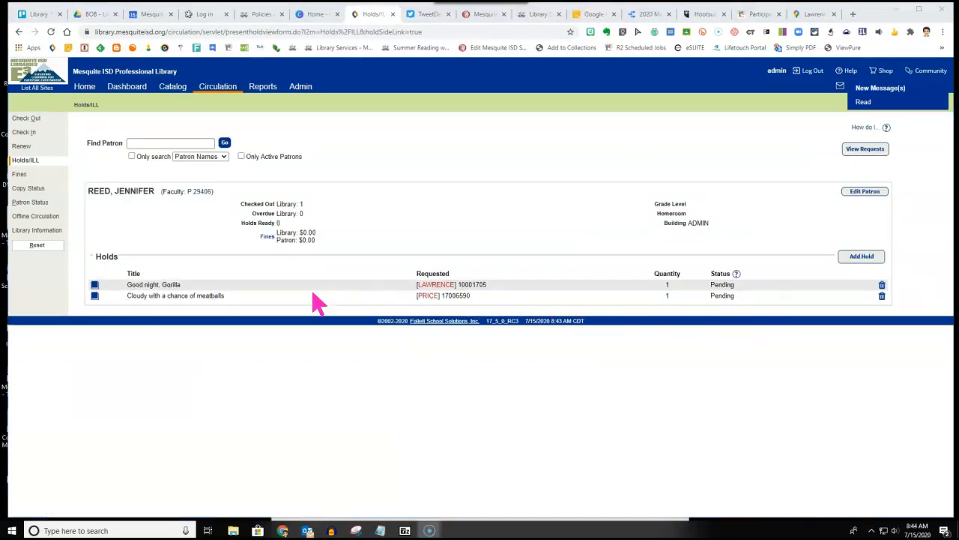
{"action": "mouse_move", "coordinate": [477, 307]}
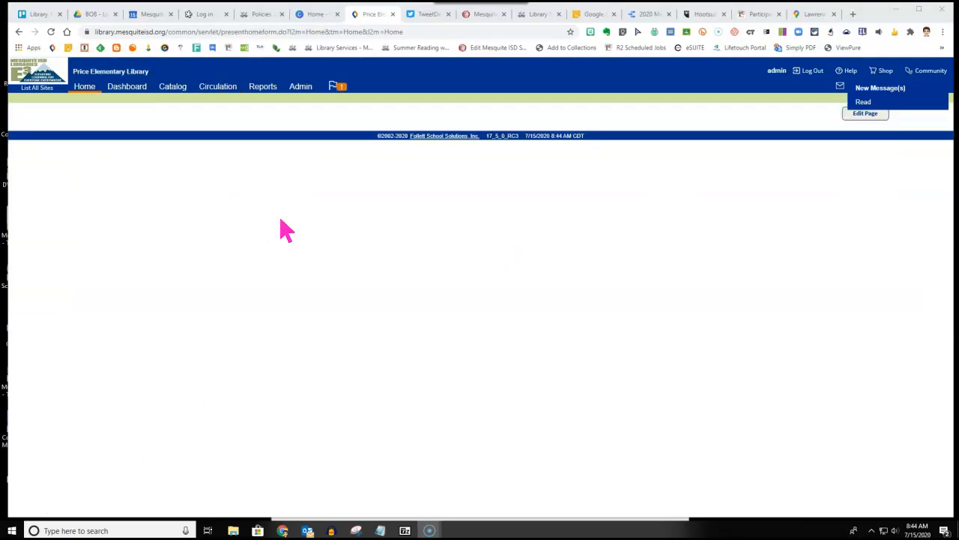
{"action": "mouse_move", "coordinate": [150, 82]}
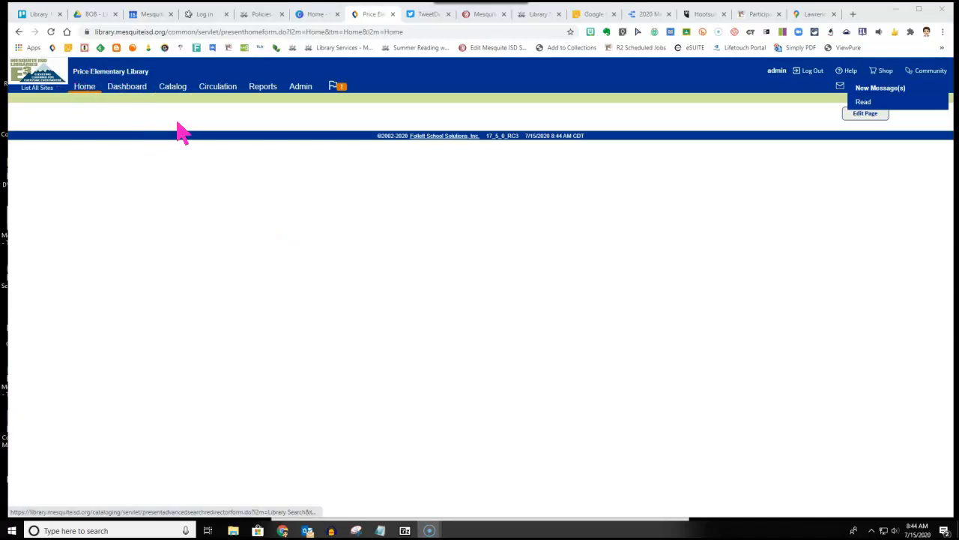
{"action": "mouse_move", "coordinate": [192, 129]}
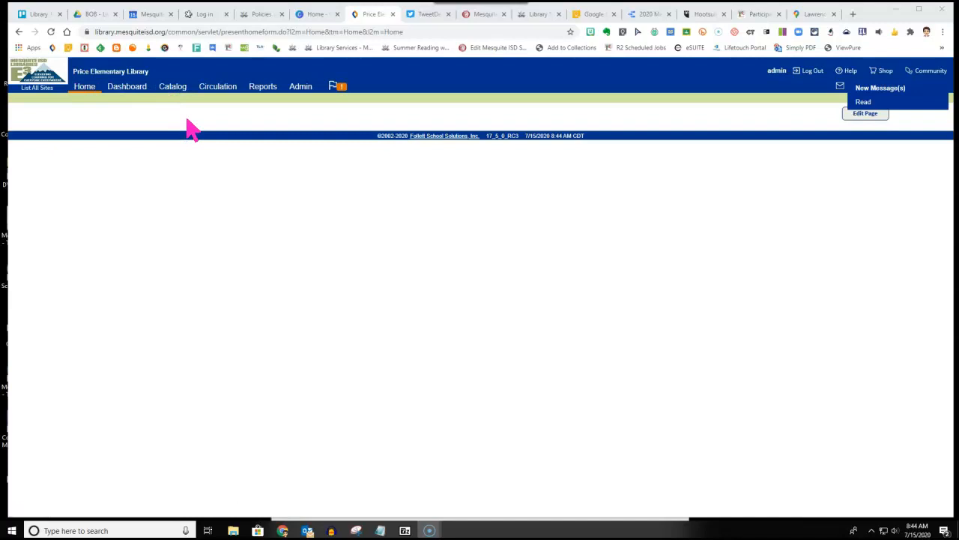
{"action": "mouse_move", "coordinate": [342, 118]}
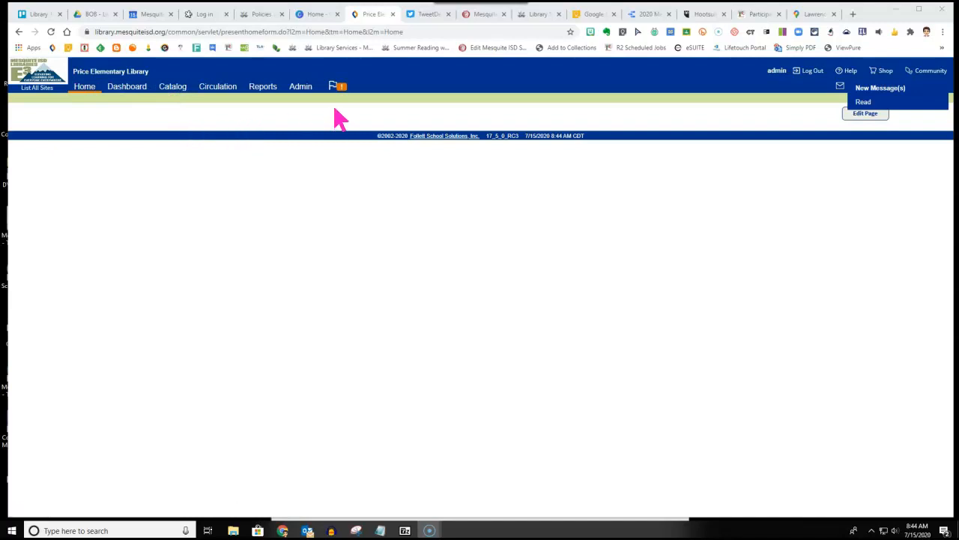
{"action": "mouse_move", "coordinate": [333, 85]}
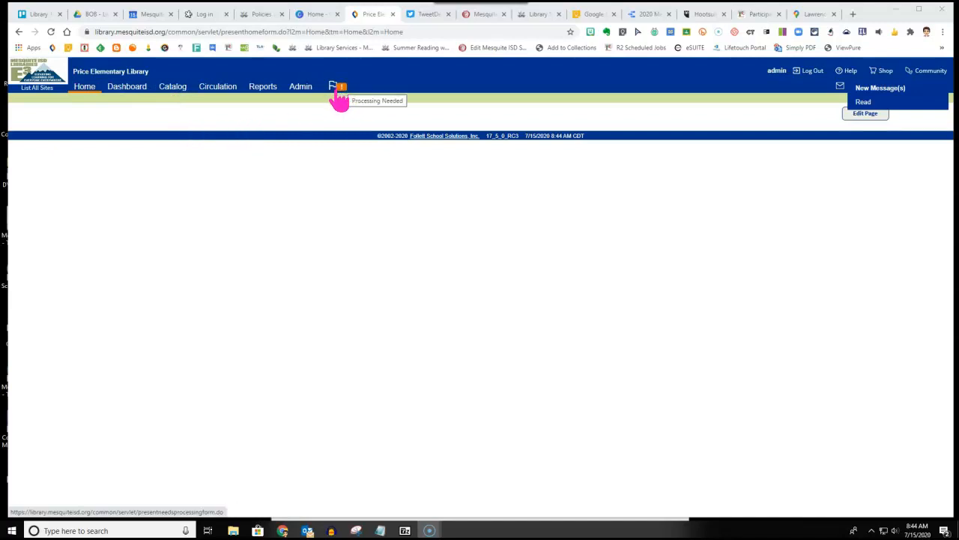
Step: As Price Elementary Library, go to Circulation's Holds/ILL area
{"action": "left_click", "coordinate": [217, 85]}
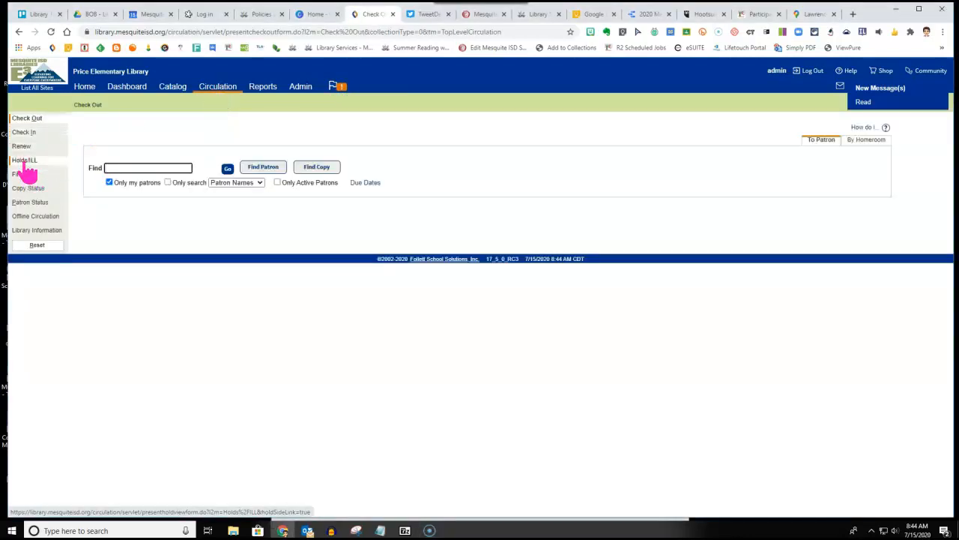
{"action": "left_click", "coordinate": [24, 159]}
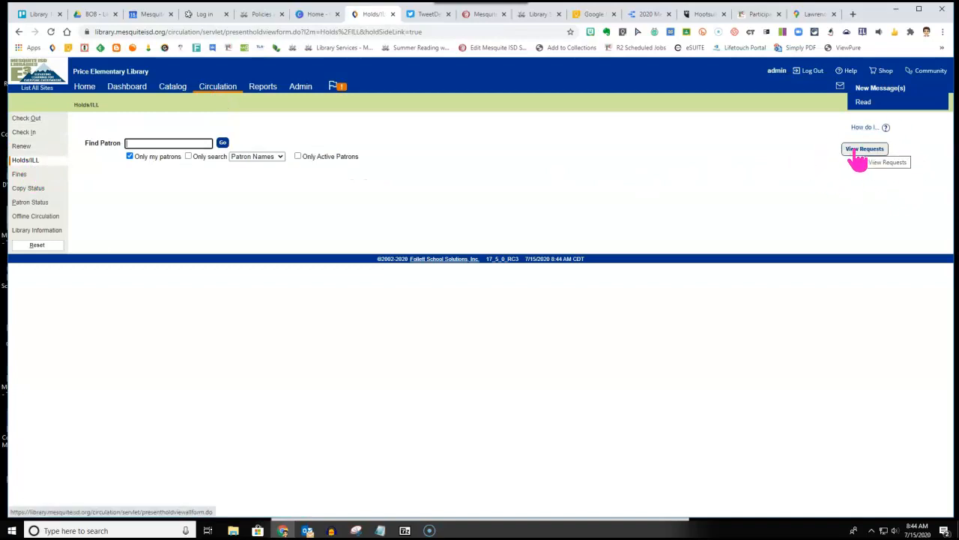
Step: View Price Elementary's pending ILL requests, listing the 'Cloudy with a Chance of Meatballs' request
{"action": "left_click", "coordinate": [865, 148]}
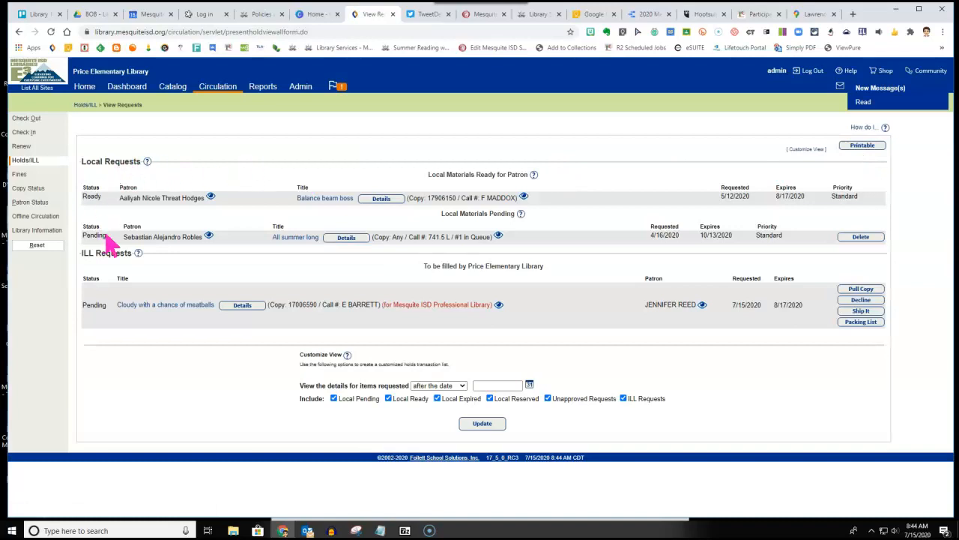
{"action": "mouse_move", "coordinate": [257, 222]}
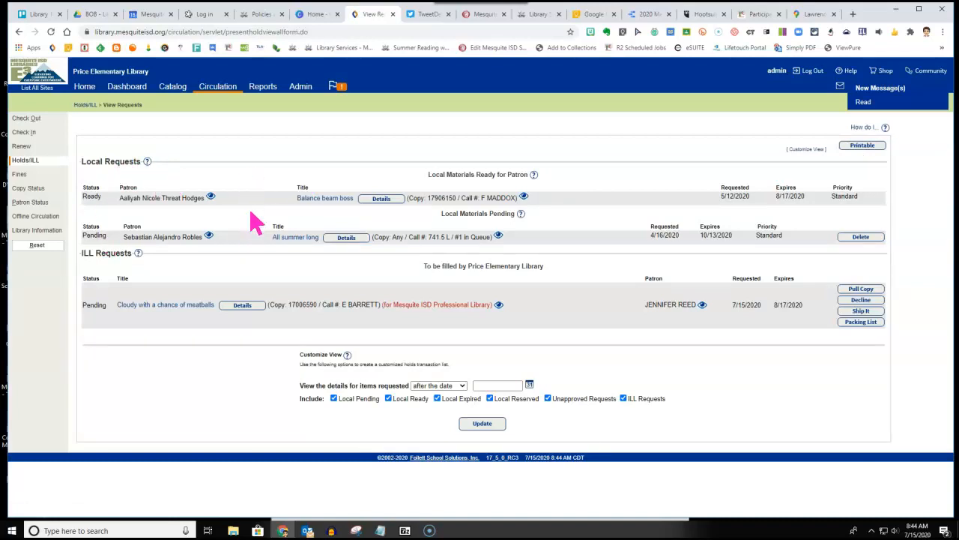
{"action": "mouse_move", "coordinate": [90, 318]}
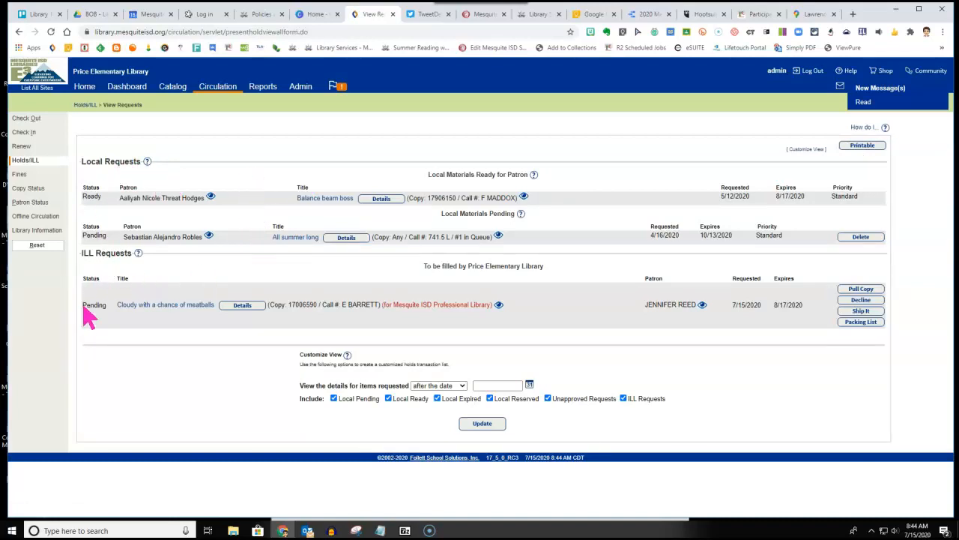
{"action": "mouse_move", "coordinate": [164, 333]}
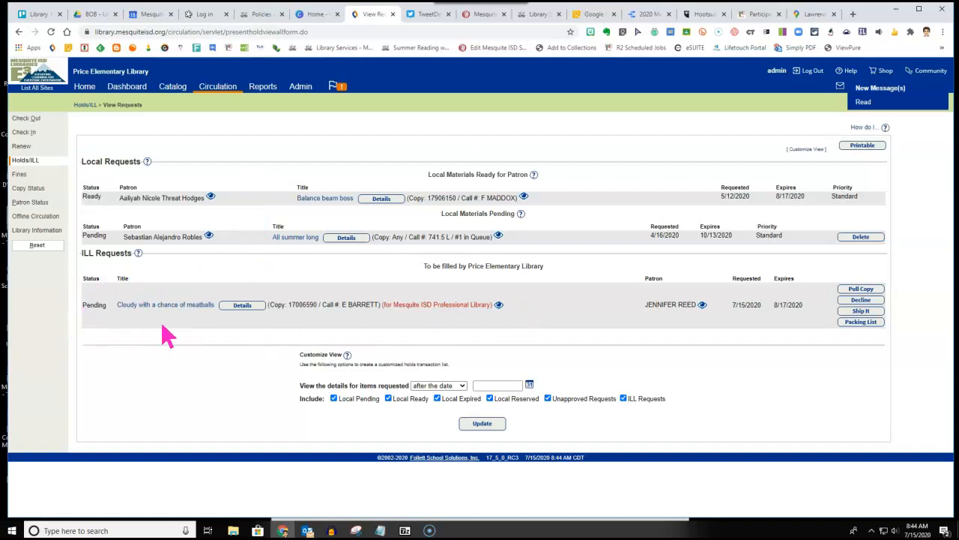
{"action": "mouse_move", "coordinate": [896, 339]}
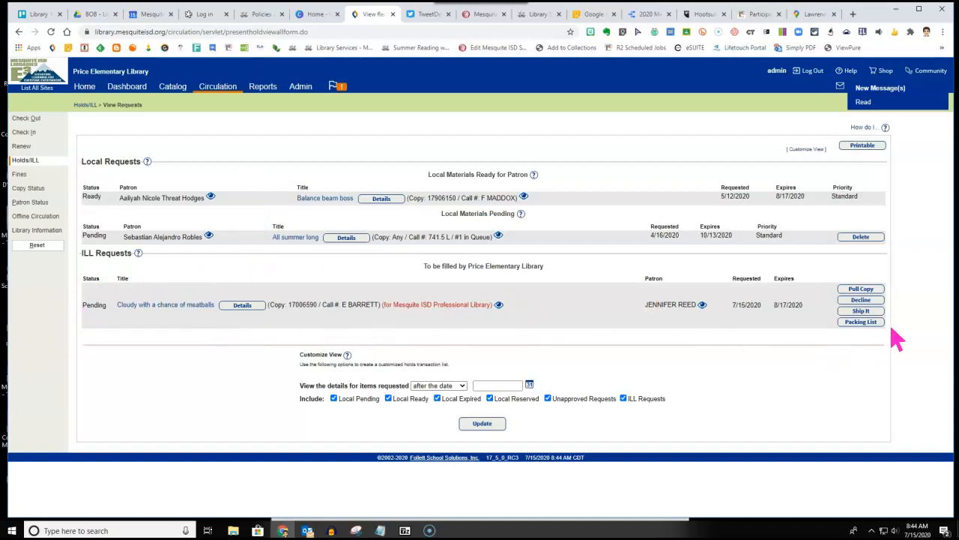
{"action": "mouse_move", "coordinate": [860, 288]}
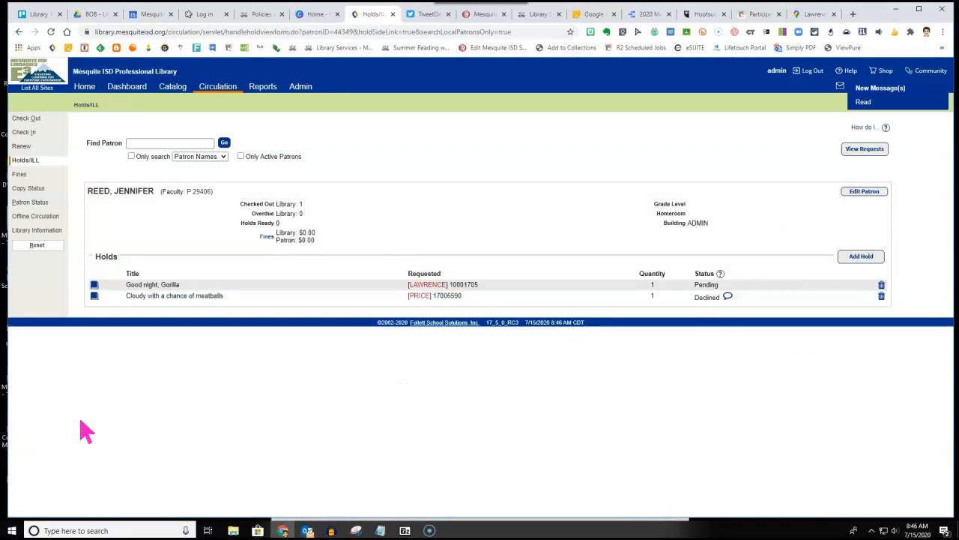
Step: View the full request list and read the decline comment for the 'Cloudy with a Chance of Meatballs' request
{"action": "left_click", "coordinate": [865, 148]}
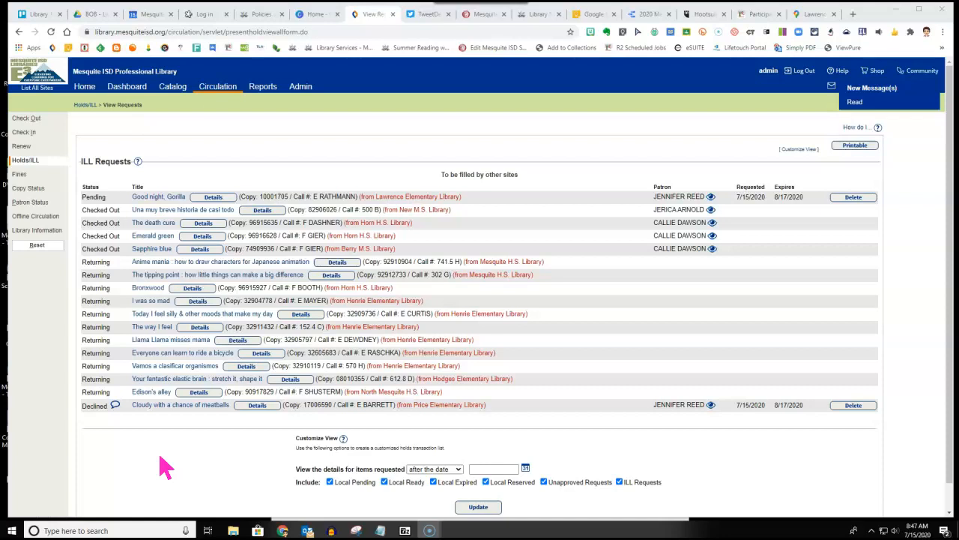
{"action": "mouse_move", "coordinate": [88, 157]}
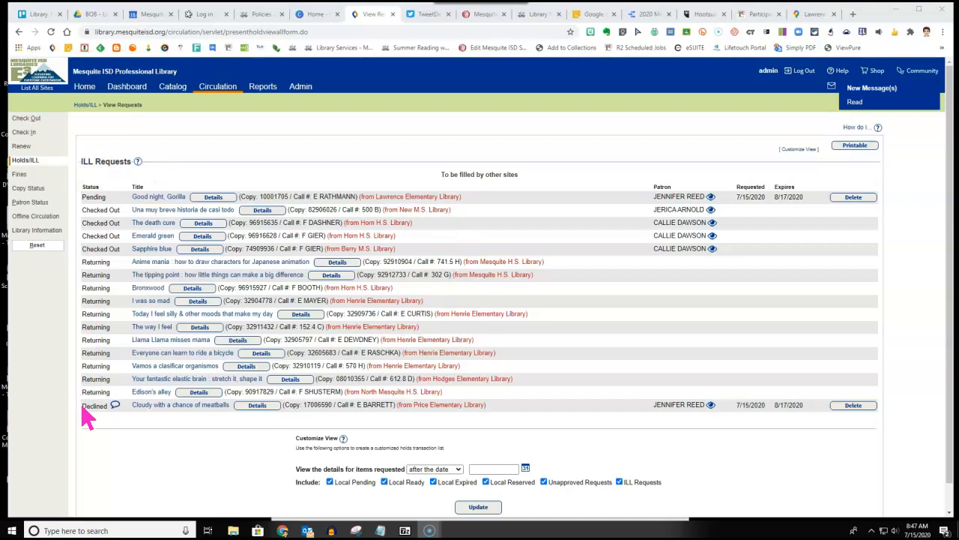
{"action": "mouse_move", "coordinate": [105, 421]}
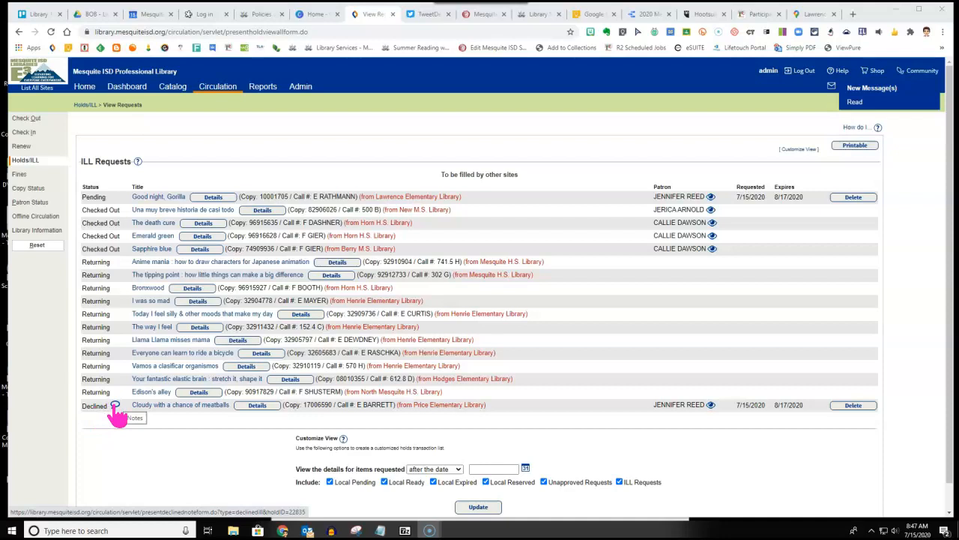
{"action": "left_click", "coordinate": [116, 405]}
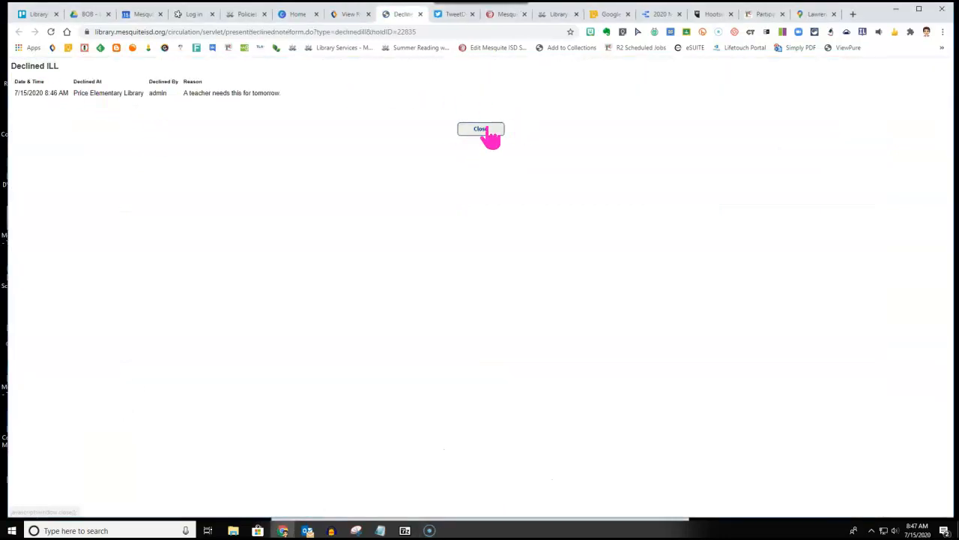
{"action": "left_click", "coordinate": [479, 129]}
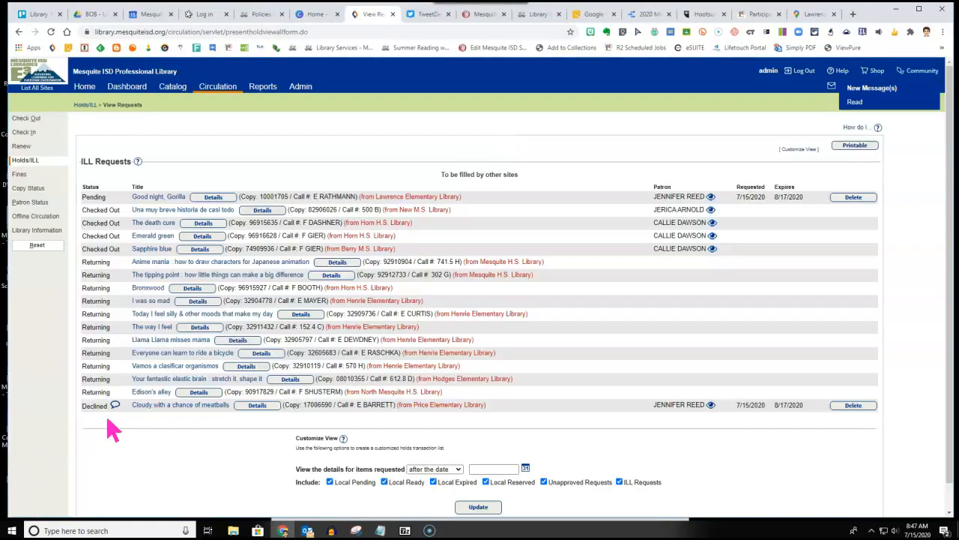
{"action": "mouse_move", "coordinate": [159, 427]}
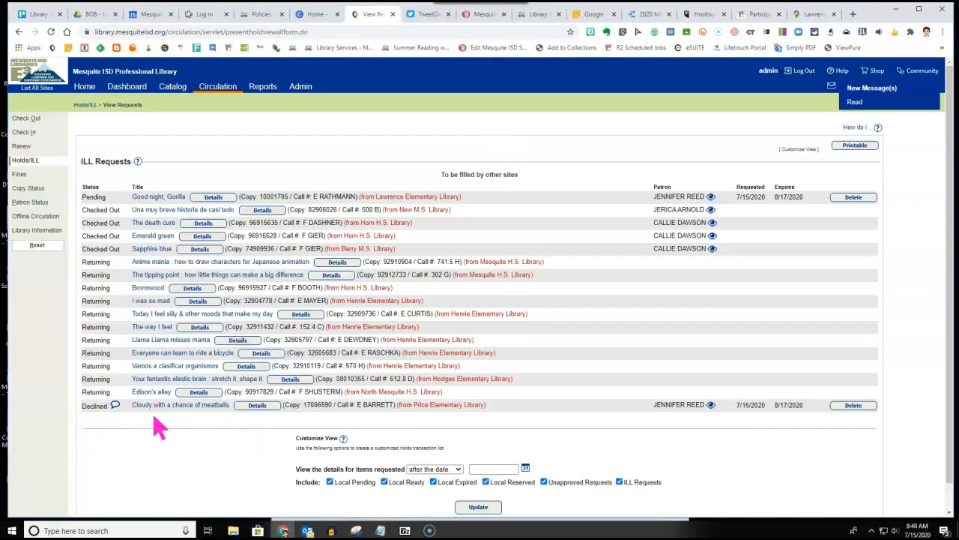
{"action": "mouse_move", "coordinate": [101, 416]}
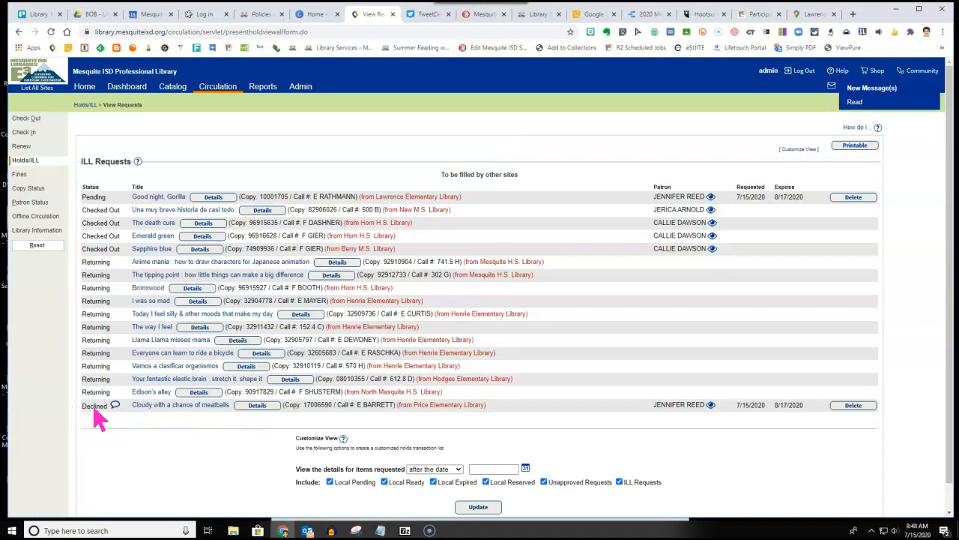
{"action": "mouse_move", "coordinate": [153, 420]}
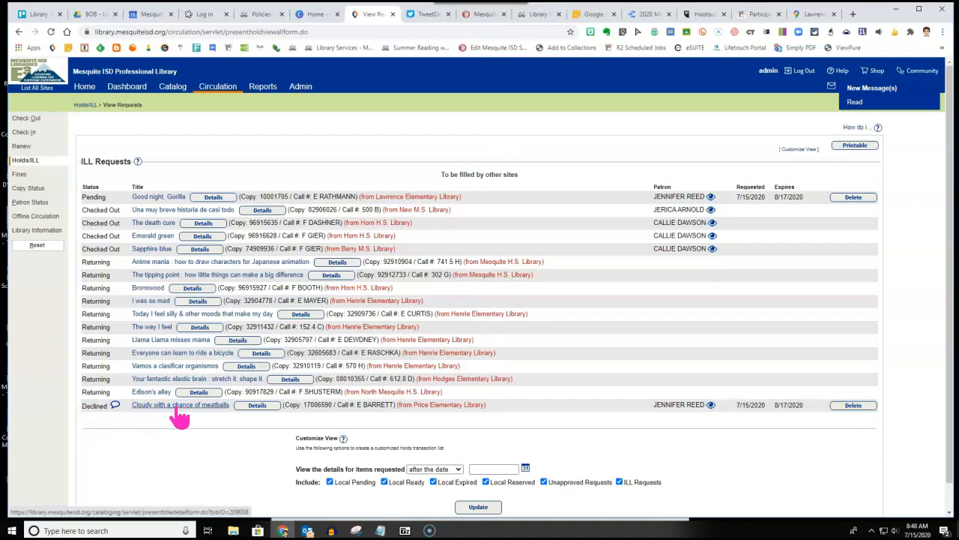
{"action": "mouse_move", "coordinate": [853, 405]}
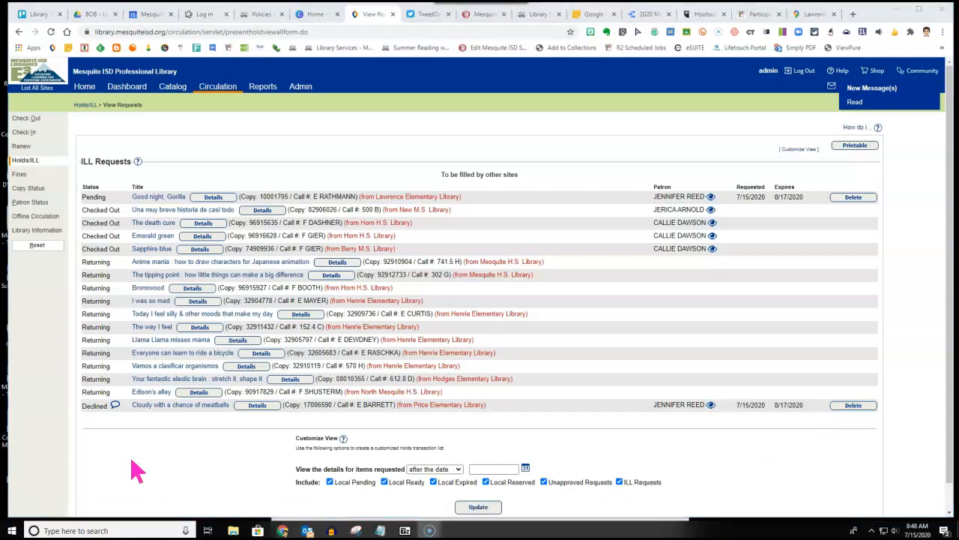
{"action": "mouse_move", "coordinate": [118, 422]}
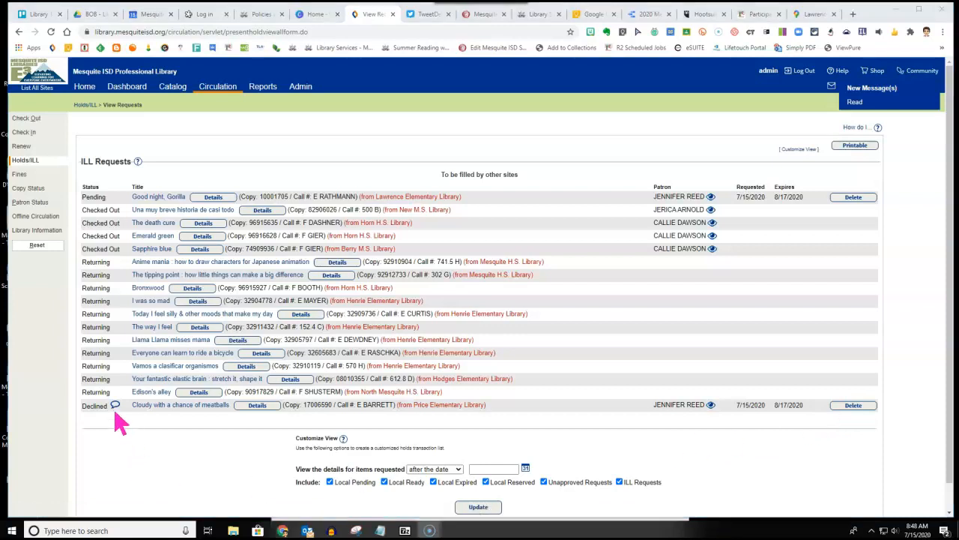
{"action": "mouse_move", "coordinate": [113, 420]}
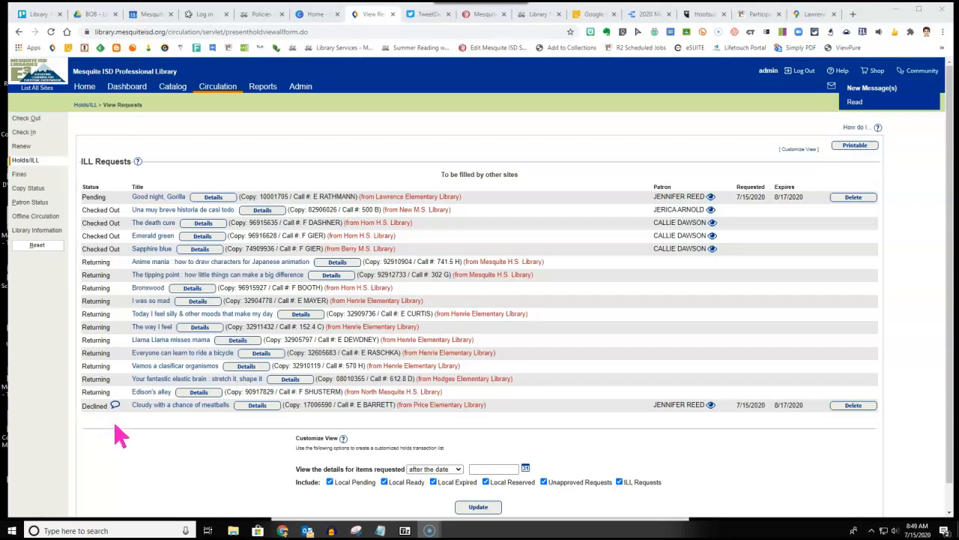
{"action": "mouse_move", "coordinate": [48, 513]}
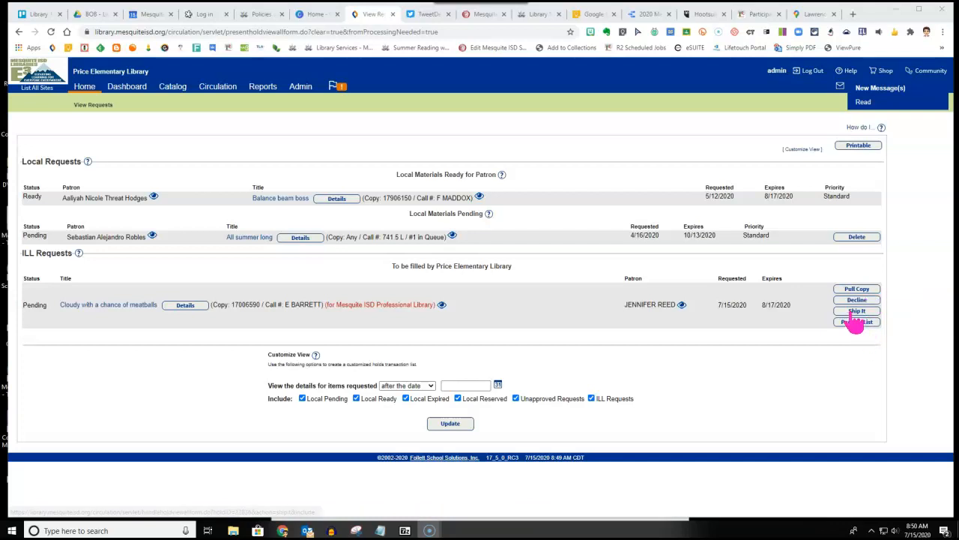
Step: Ship copy barcode 17006590 to Mesquite ISD Professional Library, marking the request En Route
{"action": "left_click", "coordinate": [857, 310]}
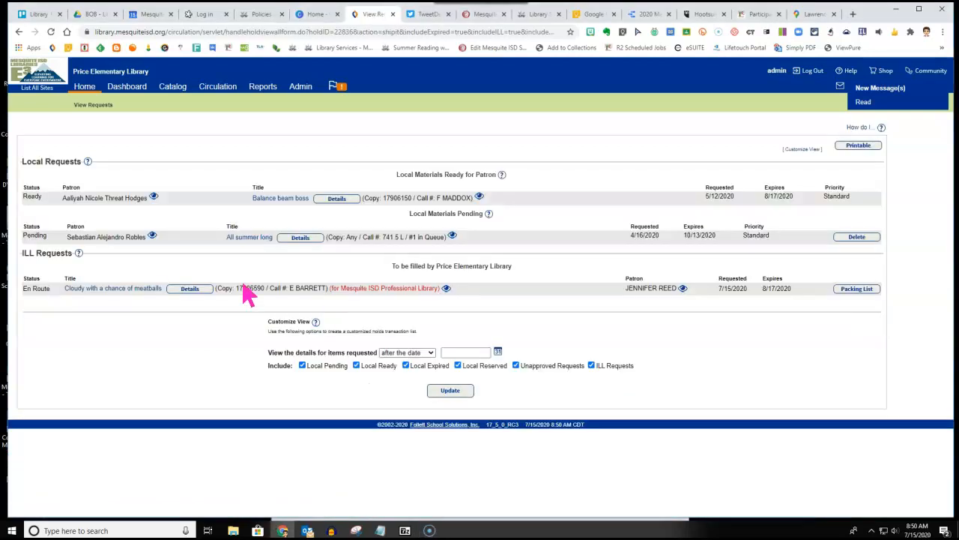
{"action": "mouse_move", "coordinate": [270, 299]}
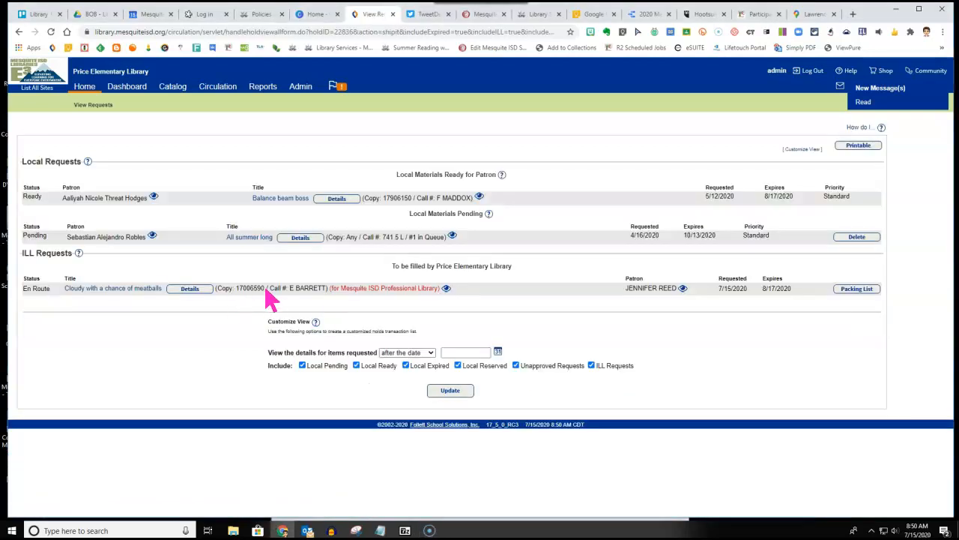
{"action": "double_click", "coordinate": [250, 288]}
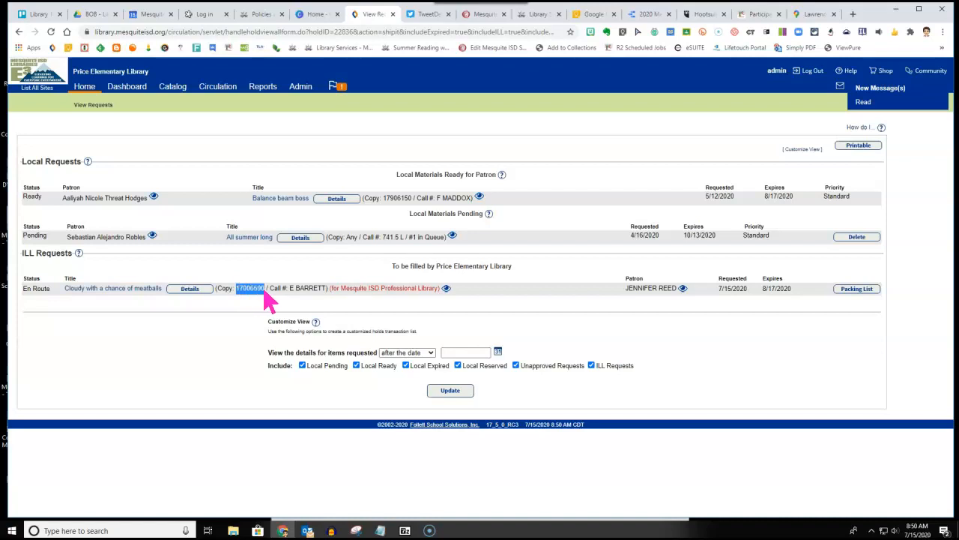
{"action": "mouse_move", "coordinate": [250, 299]}
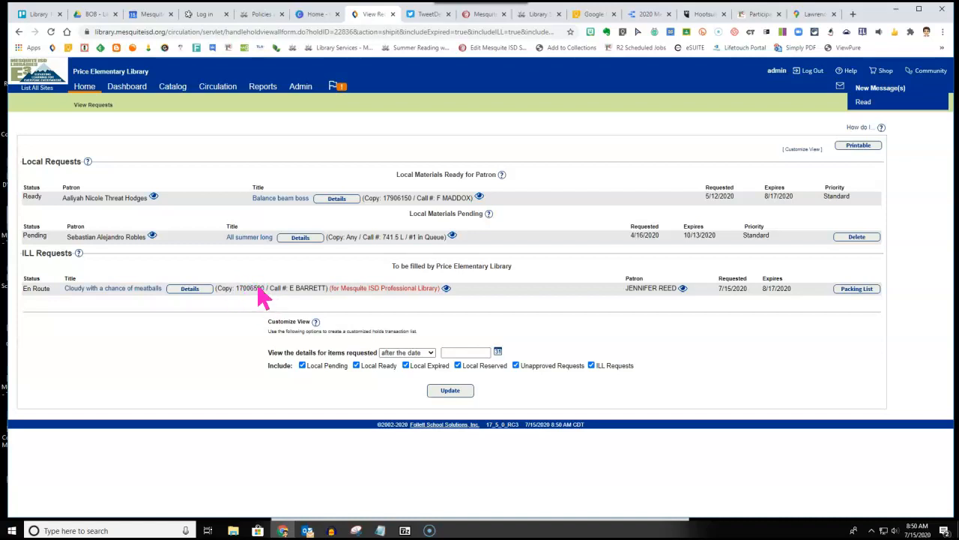
{"action": "mouse_move", "coordinate": [857, 291]}
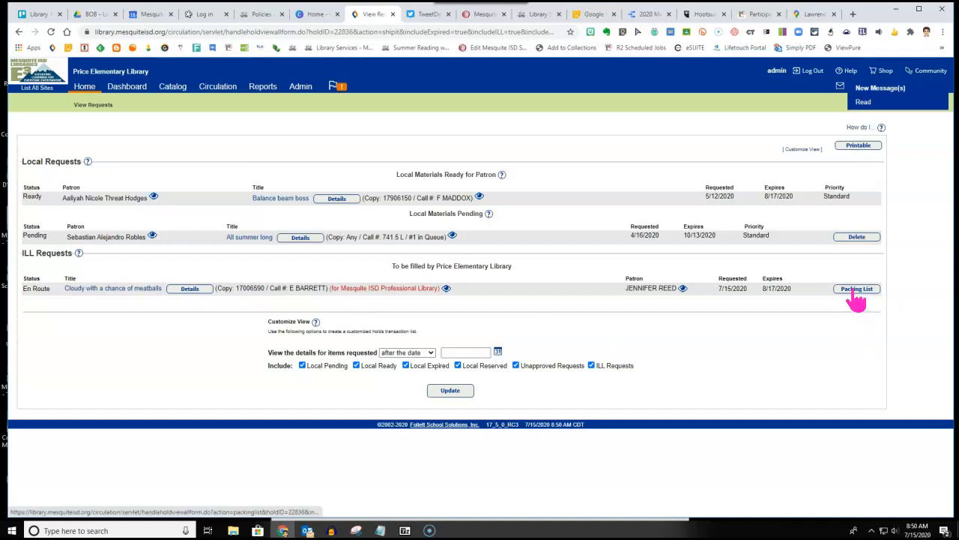
Step: Generate a packing list for the En Route request and view the completed job in Report Manager
{"action": "left_click", "coordinate": [857, 288]}
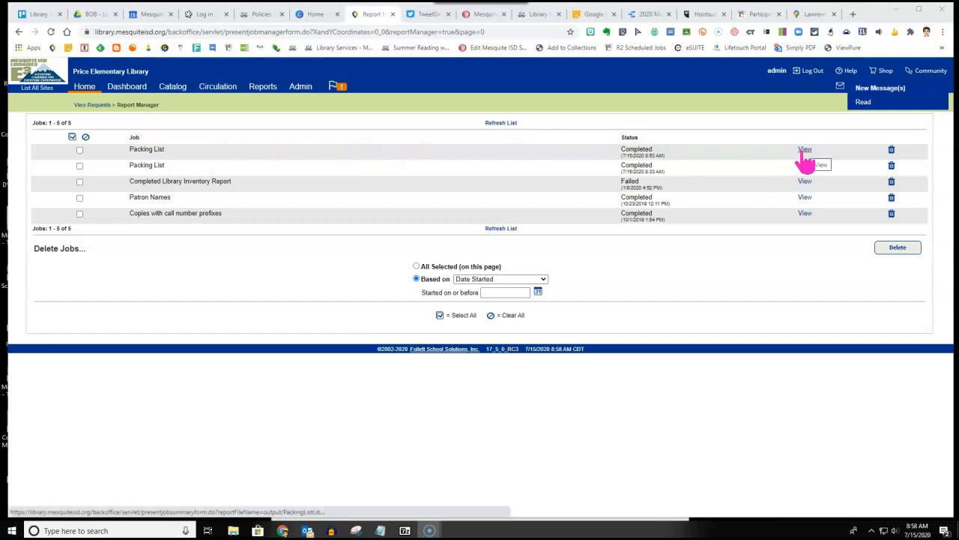
{"action": "left_click", "coordinate": [805, 150]}
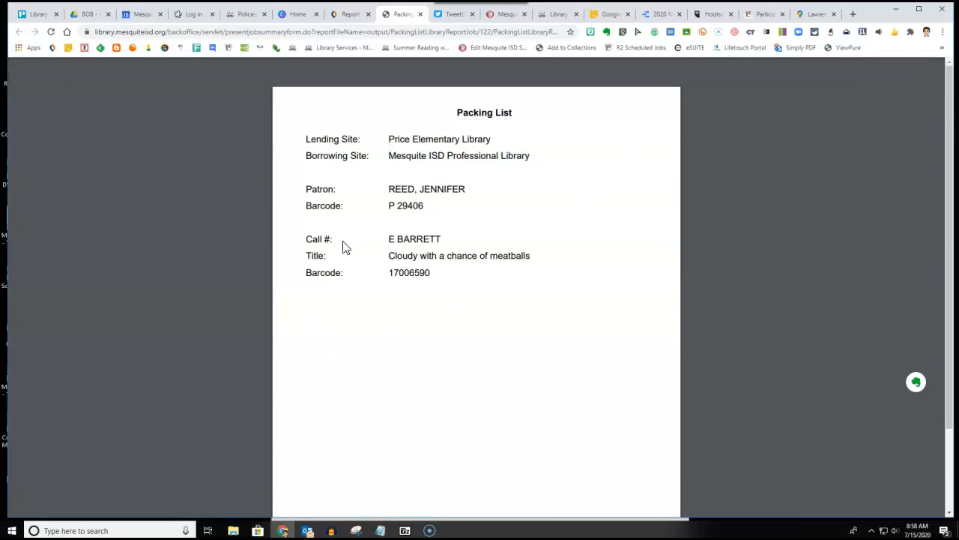
{"action": "mouse_move", "coordinate": [313, 181]}
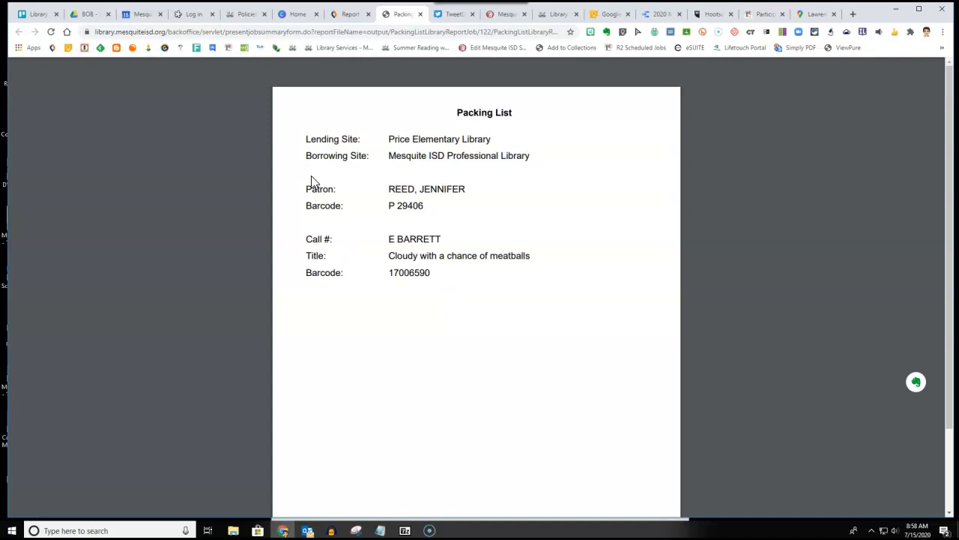
{"action": "mouse_move", "coordinate": [381, 204]}
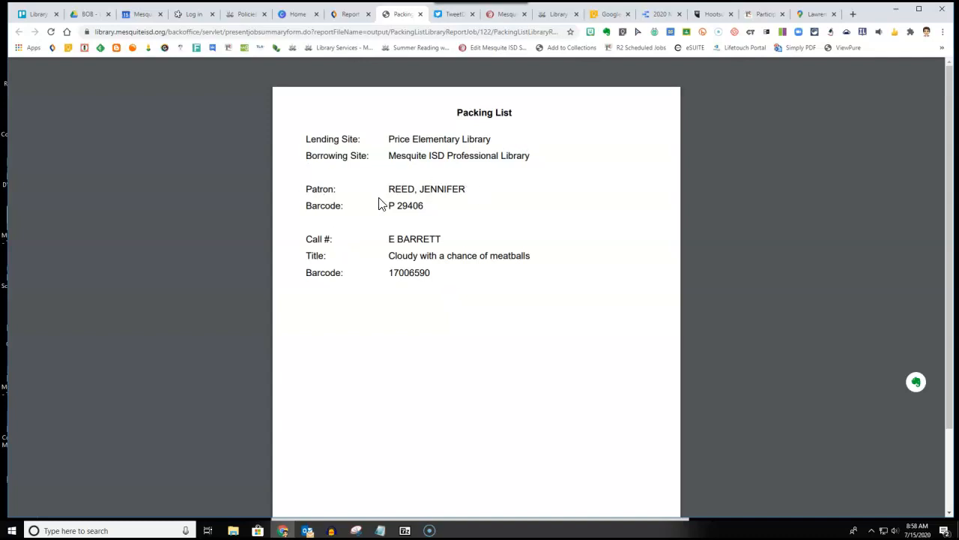
{"action": "mouse_move", "coordinate": [393, 245]}
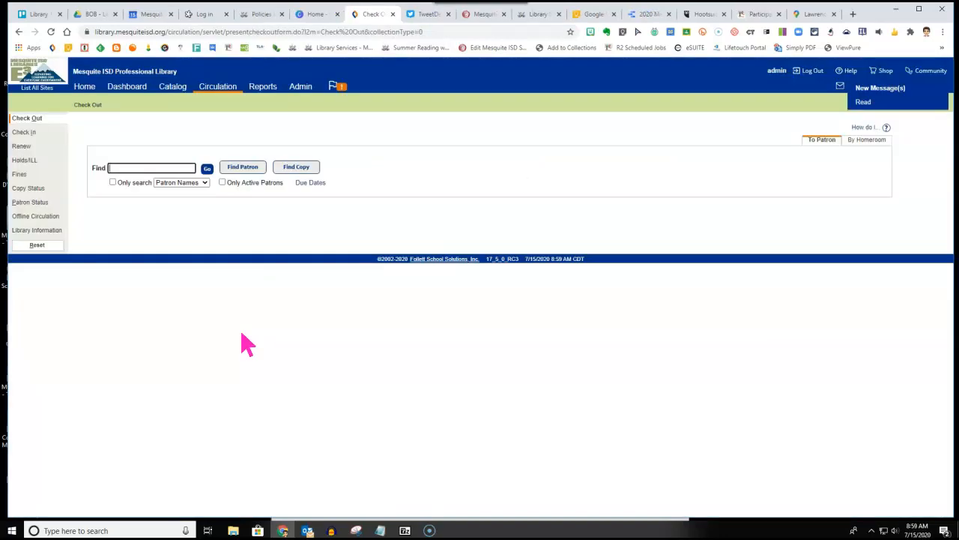
{"action": "mouse_move", "coordinate": [183, 322]}
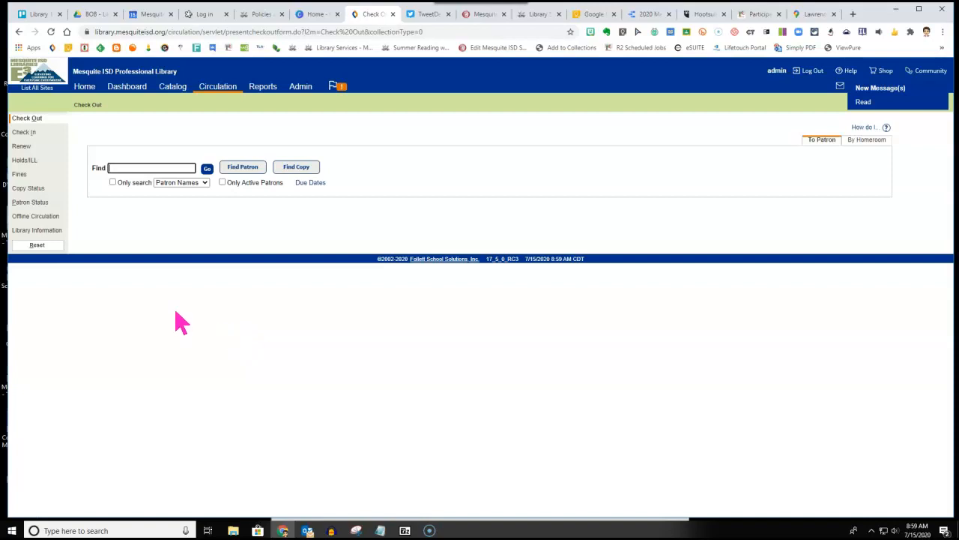
{"action": "mouse_move", "coordinate": [353, 107]}
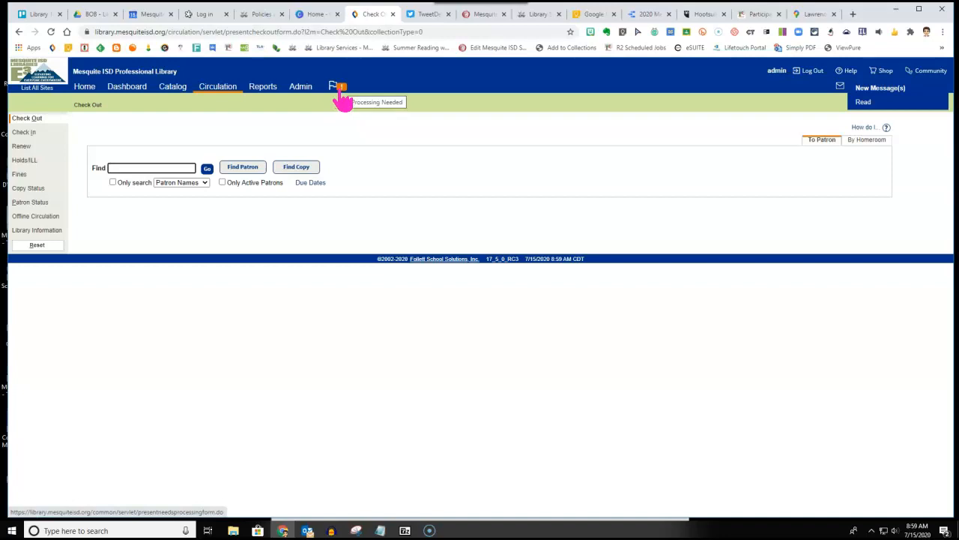
{"action": "mouse_move", "coordinate": [346, 101]}
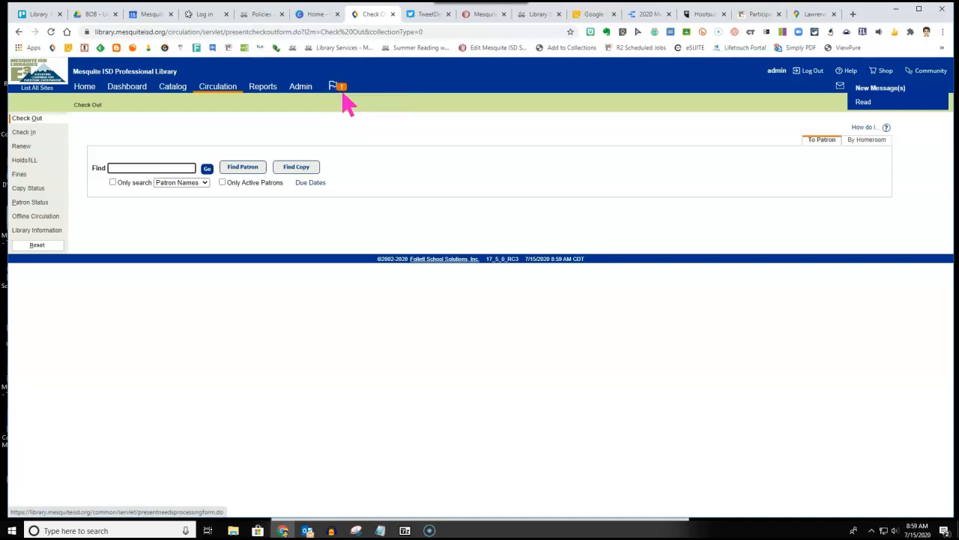
{"action": "mouse_move", "coordinate": [213, 99]}
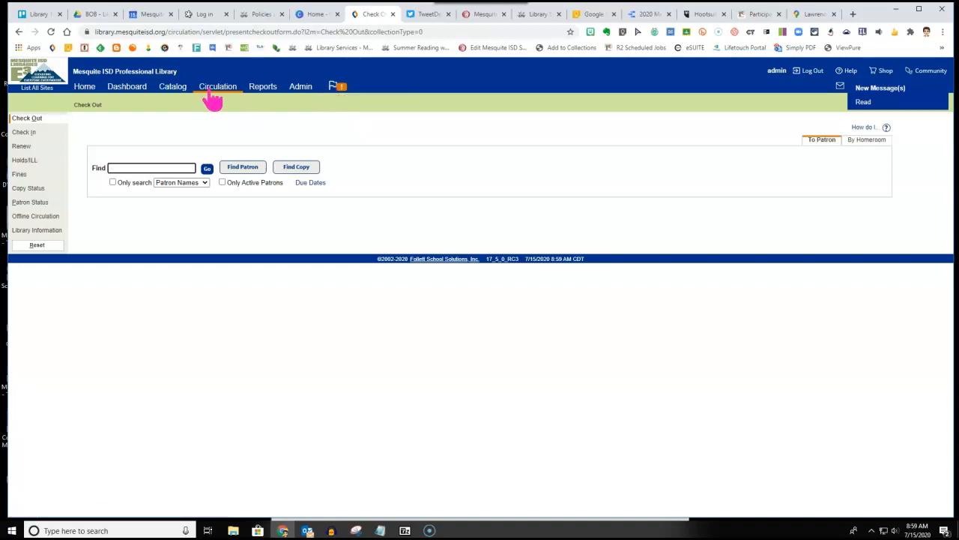
Step: Receive the En Route 'Cloudy with a chance of meatballs' request from the professional library's Holds/ILL list
{"action": "left_click", "coordinate": [24, 159]}
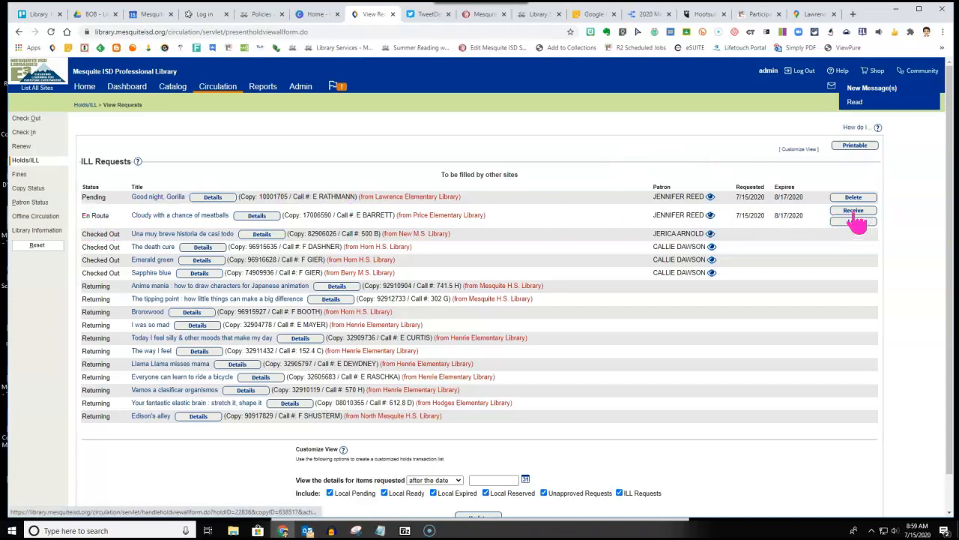
{"action": "mouse_move", "coordinate": [853, 220]}
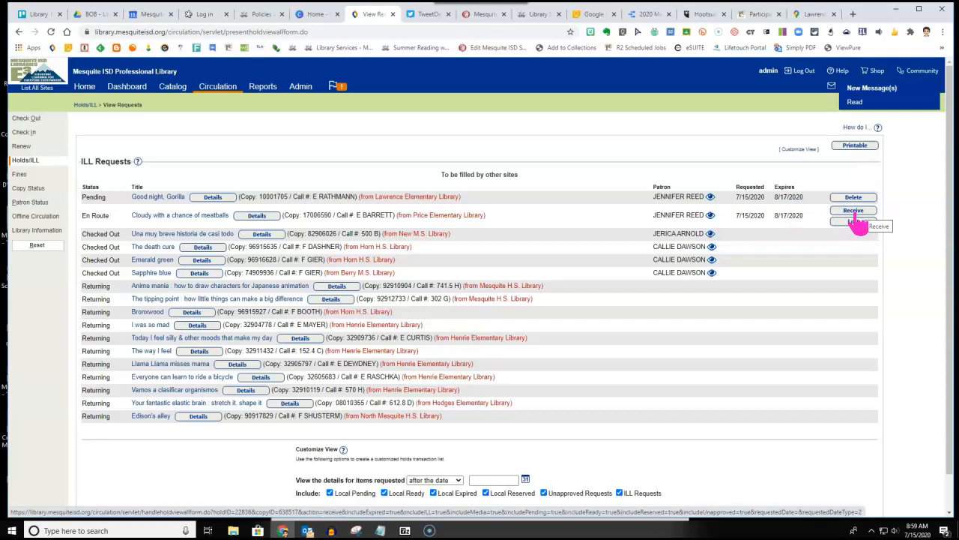
{"action": "left_click", "coordinate": [853, 210]}
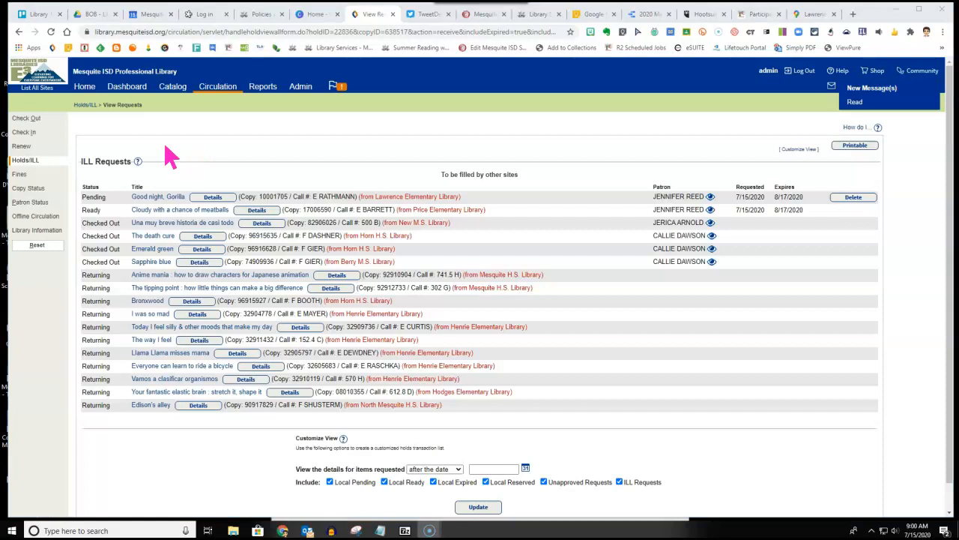
{"action": "mouse_move", "coordinate": [710, 222]}
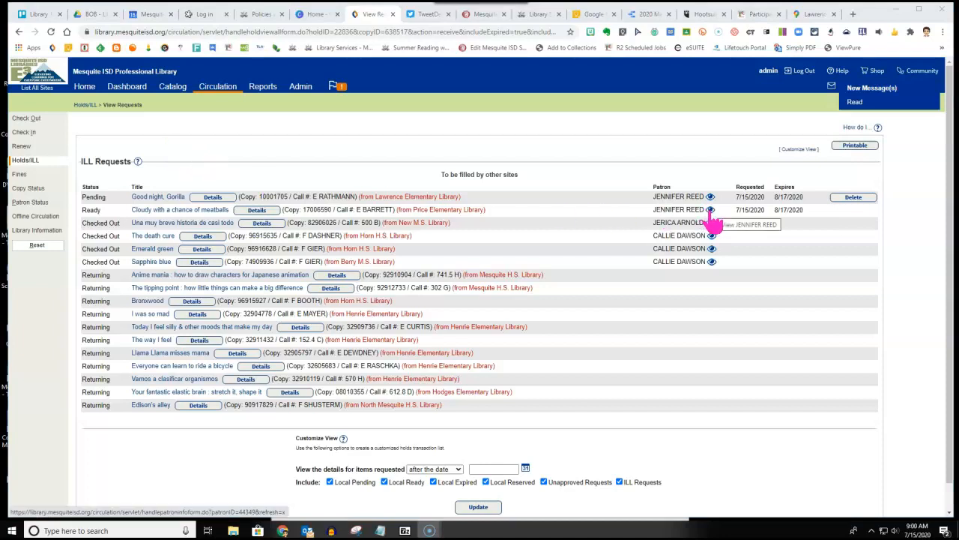
{"action": "mouse_move", "coordinate": [712, 210]}
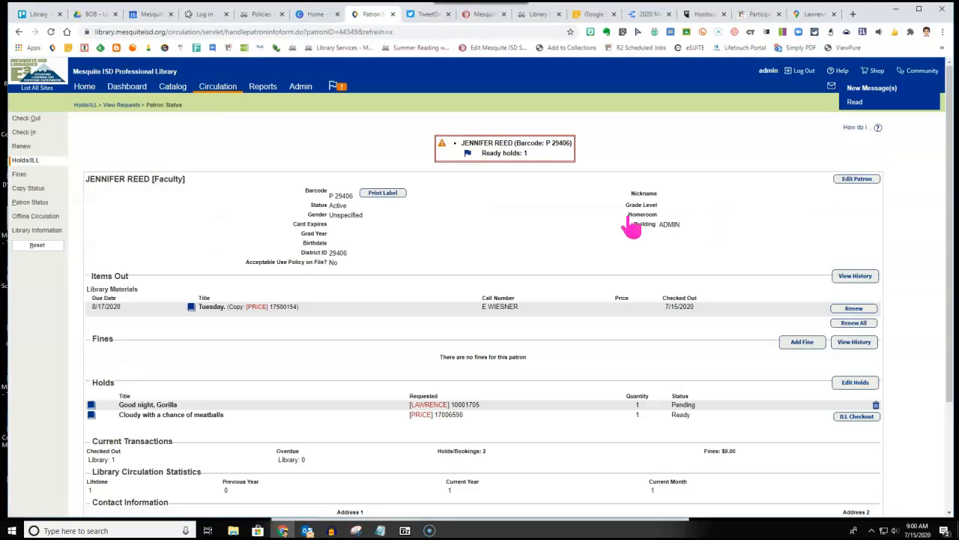
{"action": "mouse_move", "coordinate": [27, 117]}
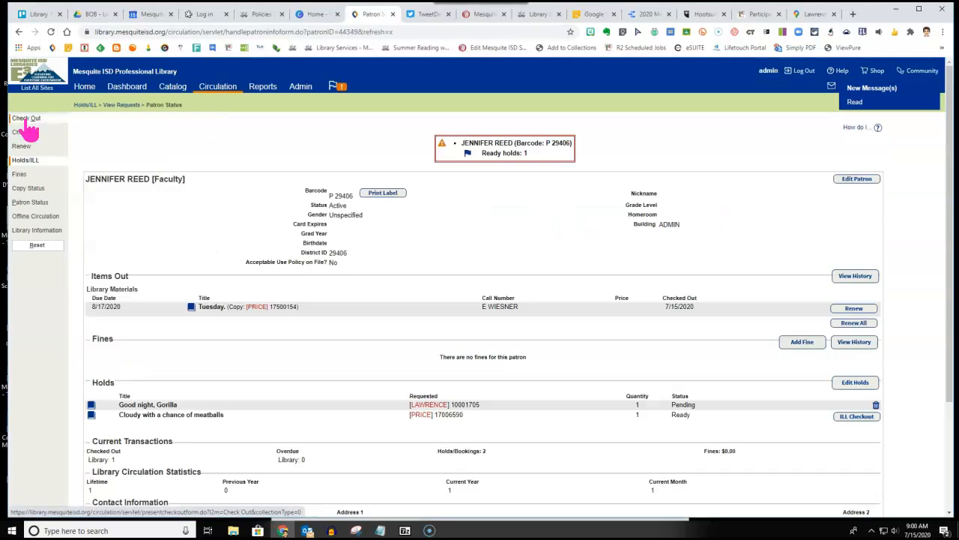
Step: Check the ready ILL copy out to the loaded faculty patron, due 8/26/2020
{"action": "left_click", "coordinate": [27, 117]}
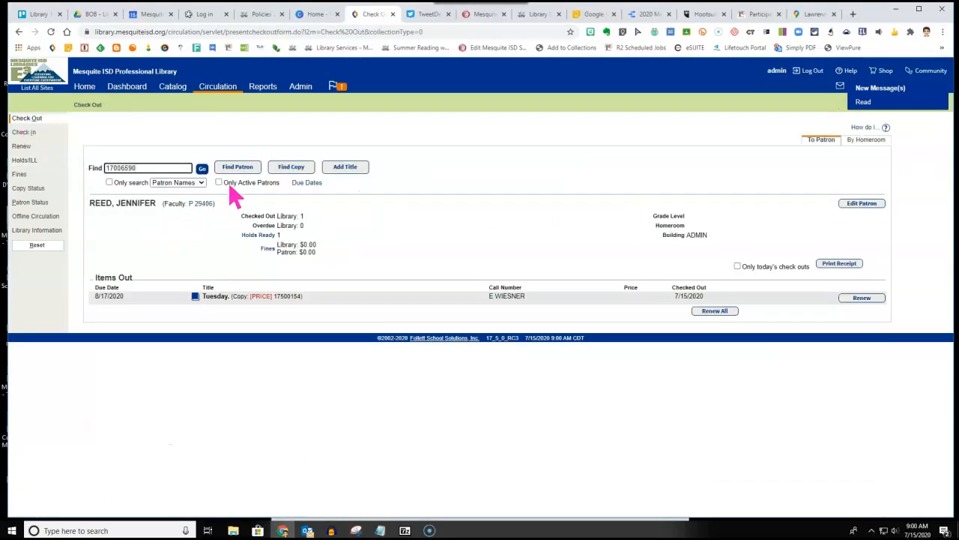
{"action": "left_click", "coordinate": [291, 166]}
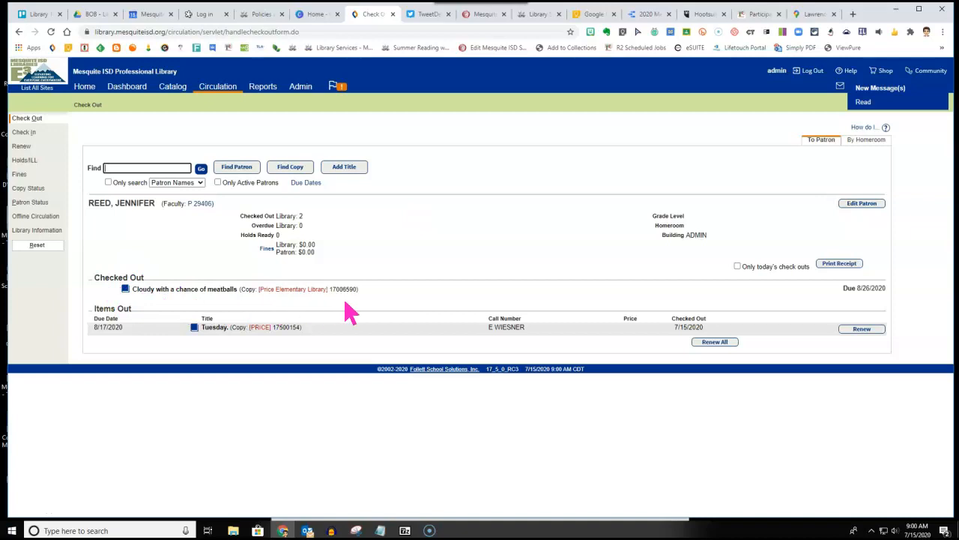
{"action": "mouse_move", "coordinate": [404, 311]}
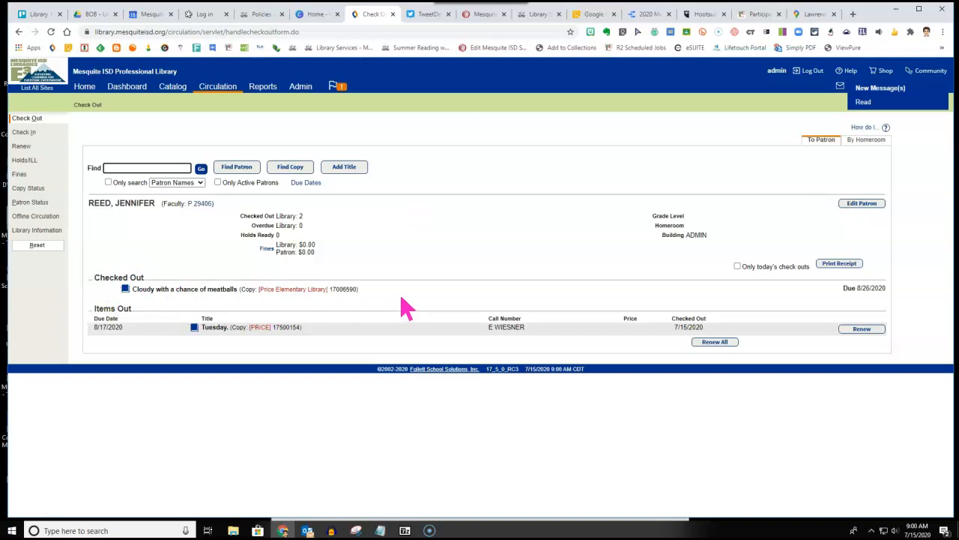
{"action": "mouse_move", "coordinate": [24, 132]}
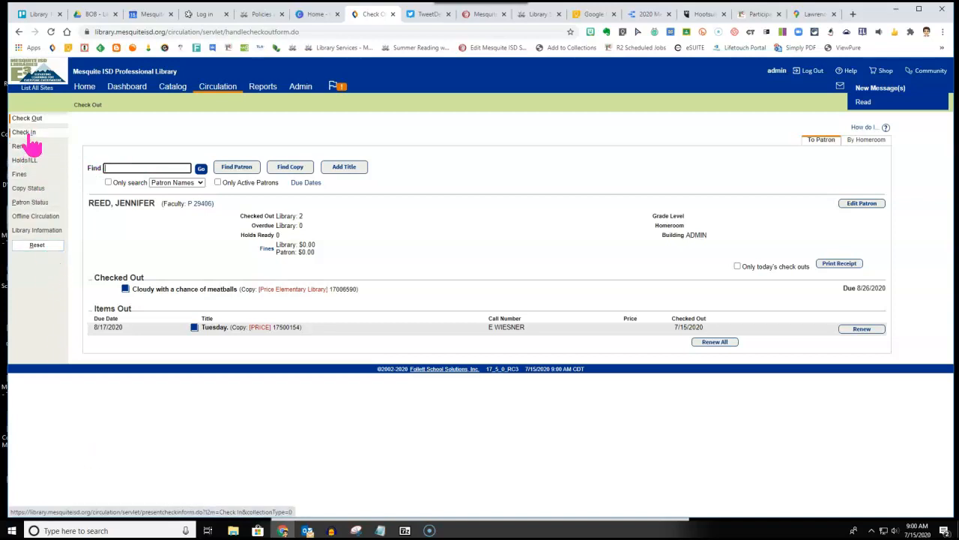
Step: Check the copy back in so it is flagged for return to Price Elementary Library
{"action": "left_click", "coordinate": [24, 132]}
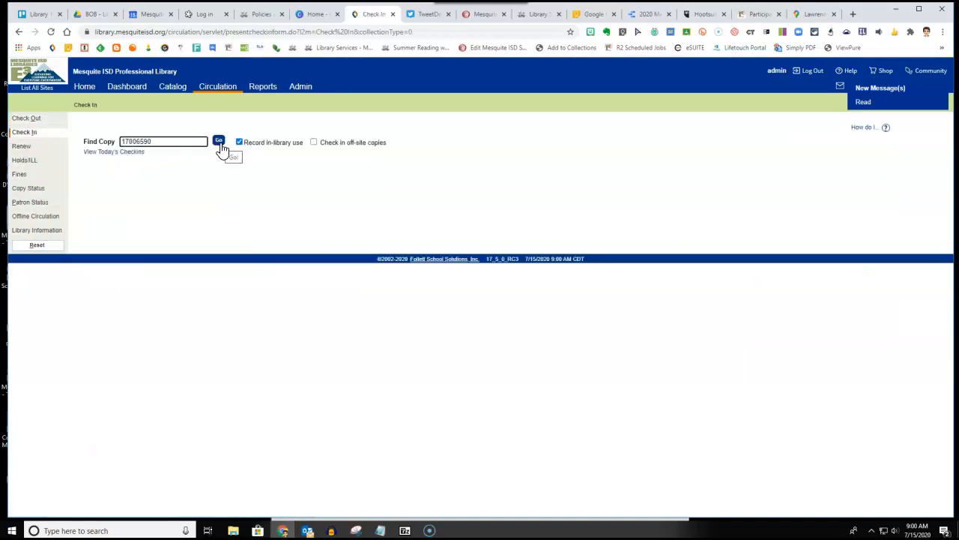
{"action": "left_click", "coordinate": [219, 141]}
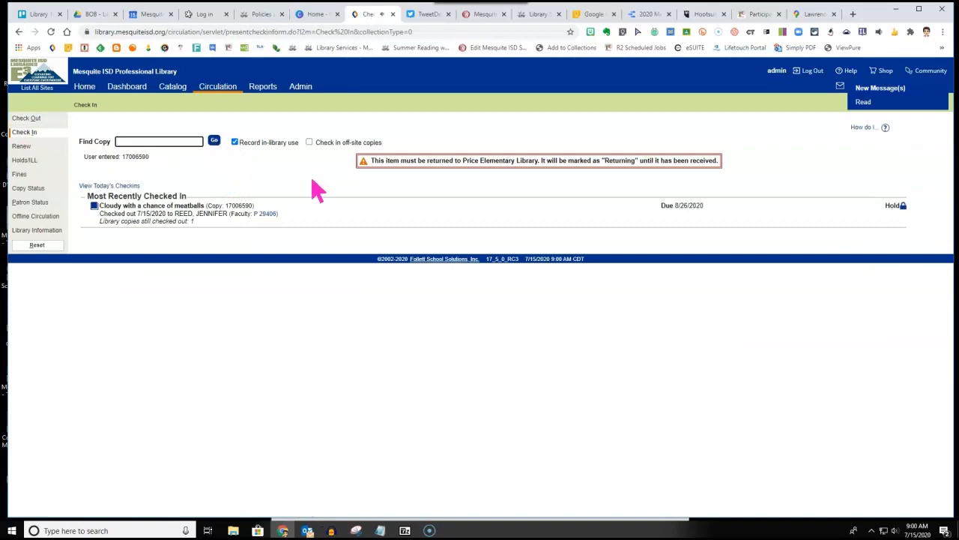
{"action": "mouse_move", "coordinate": [383, 177]}
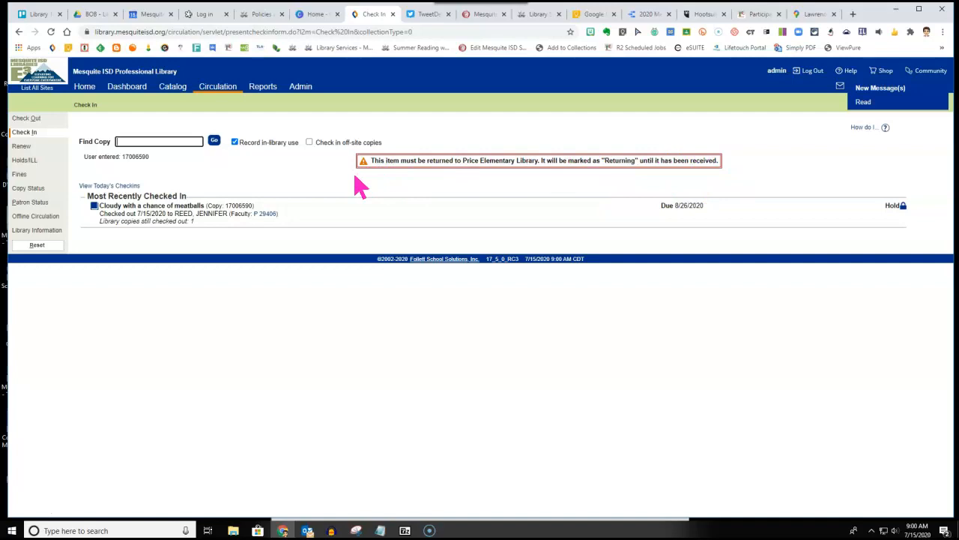
{"action": "mouse_move", "coordinate": [902, 162]}
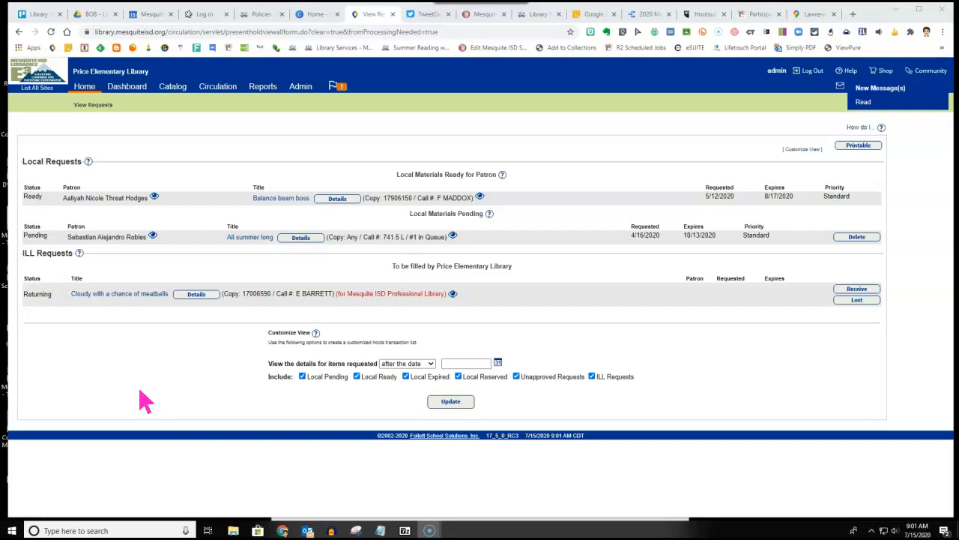
{"action": "mouse_move", "coordinate": [341, 90]}
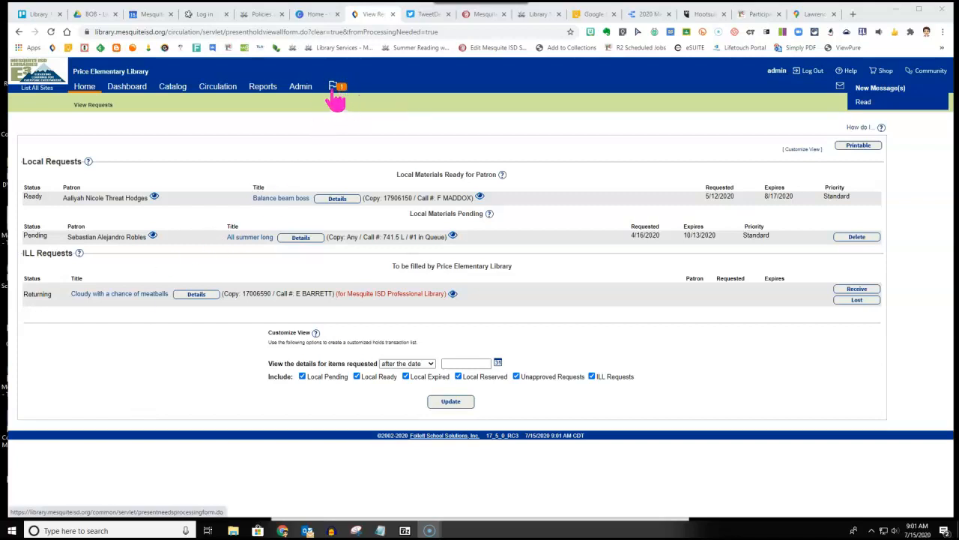
Step: From Price Elementary's Holds/ILL View Requests list, receive the returning copy so no ILL requests remain
{"action": "left_click", "coordinate": [217, 85]}
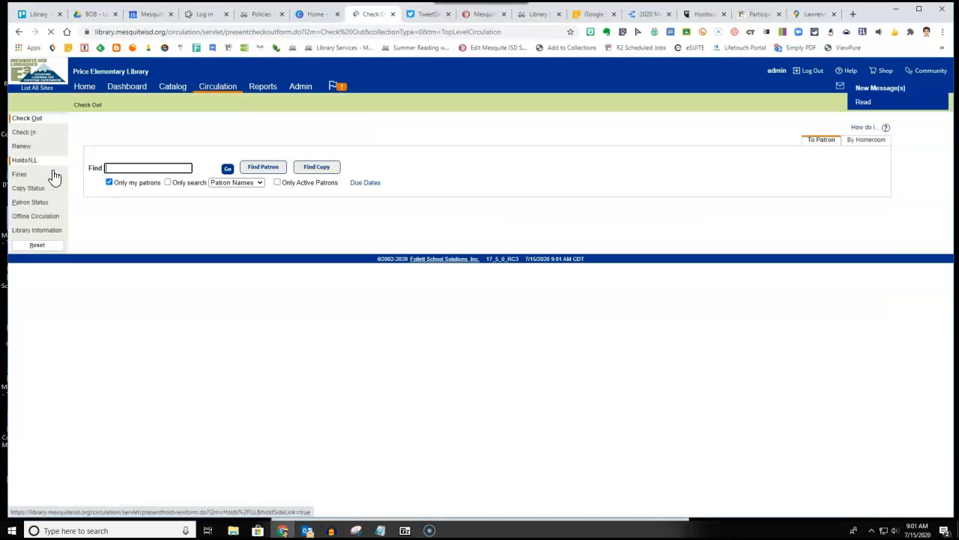
{"action": "left_click", "coordinate": [24, 159]}
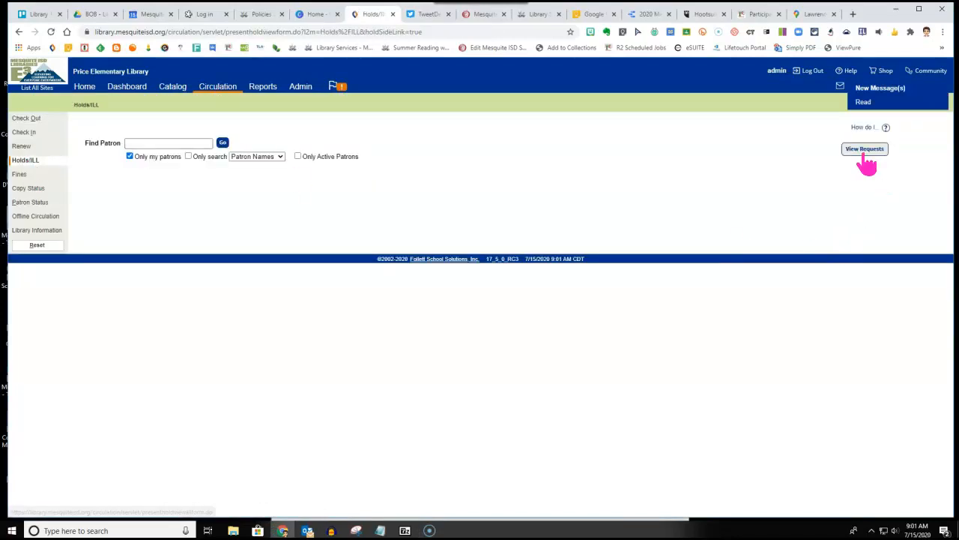
{"action": "left_click", "coordinate": [865, 148]}
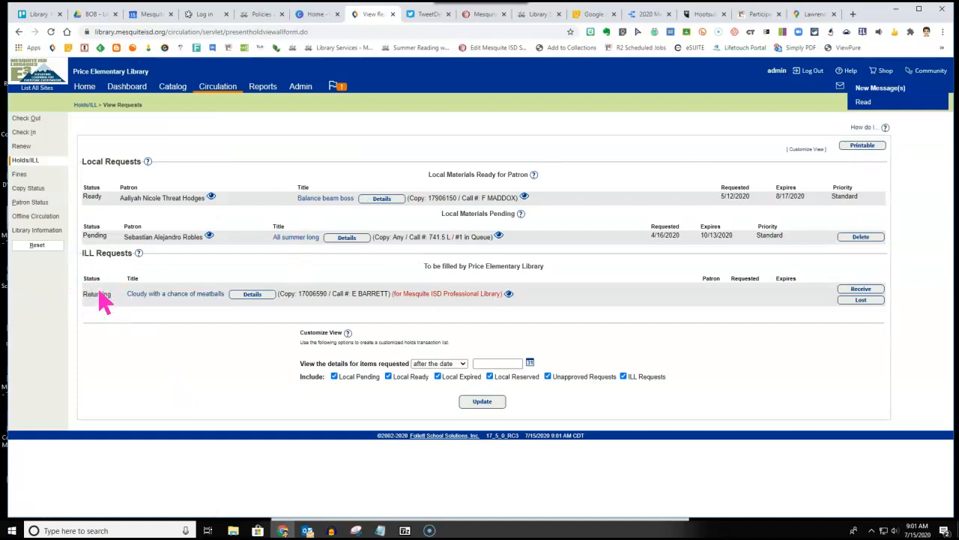
{"action": "mouse_move", "coordinate": [697, 387]}
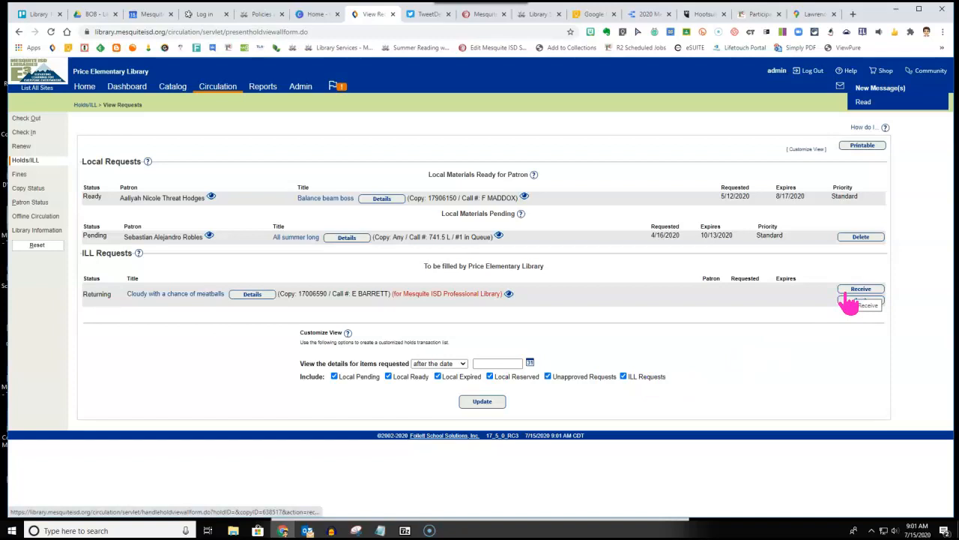
{"action": "left_click", "coordinate": [860, 288]}
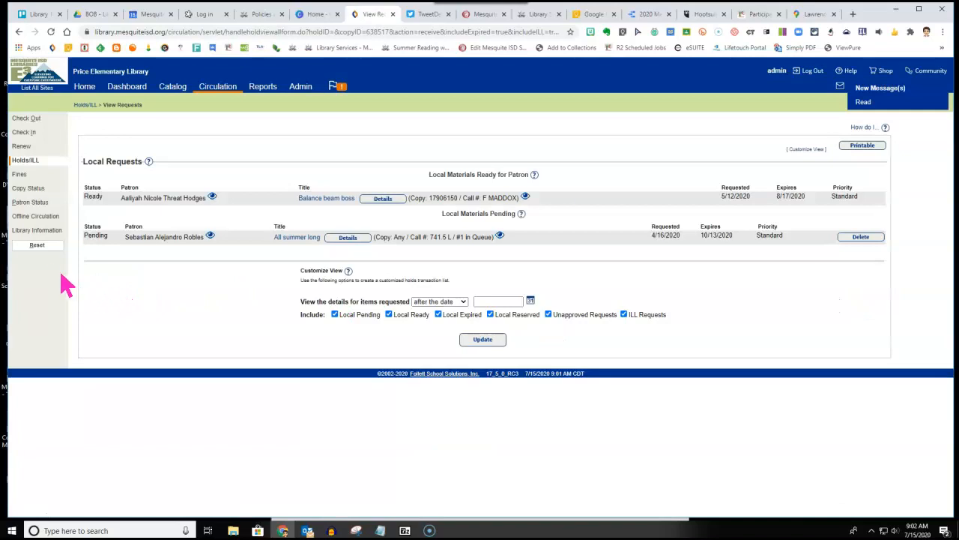
{"action": "mouse_move", "coordinate": [36, 245]}
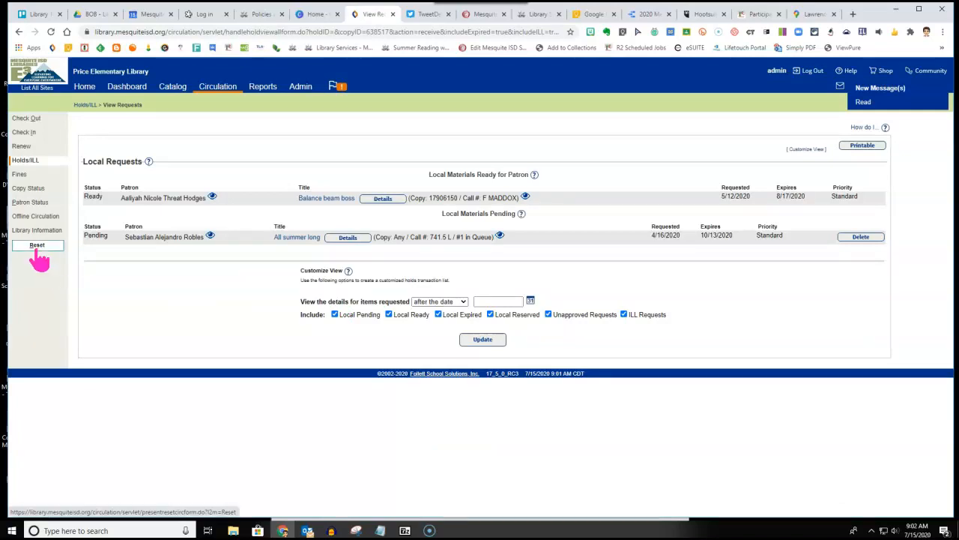
Step: Reset the circulation session before viewing the title's 1 of 1 available catalog result
{"action": "left_click", "coordinate": [173, 85]}
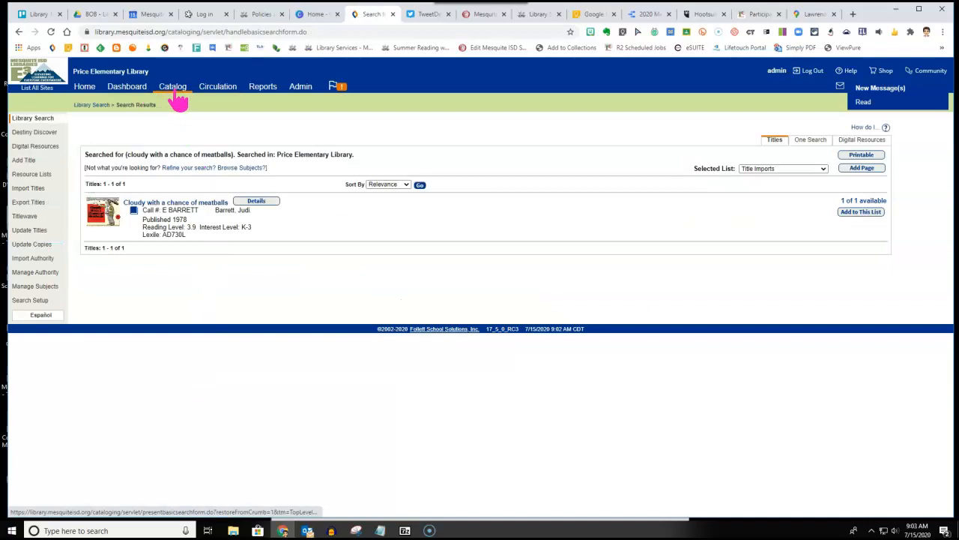
{"action": "mouse_move", "coordinate": [297, 232]}
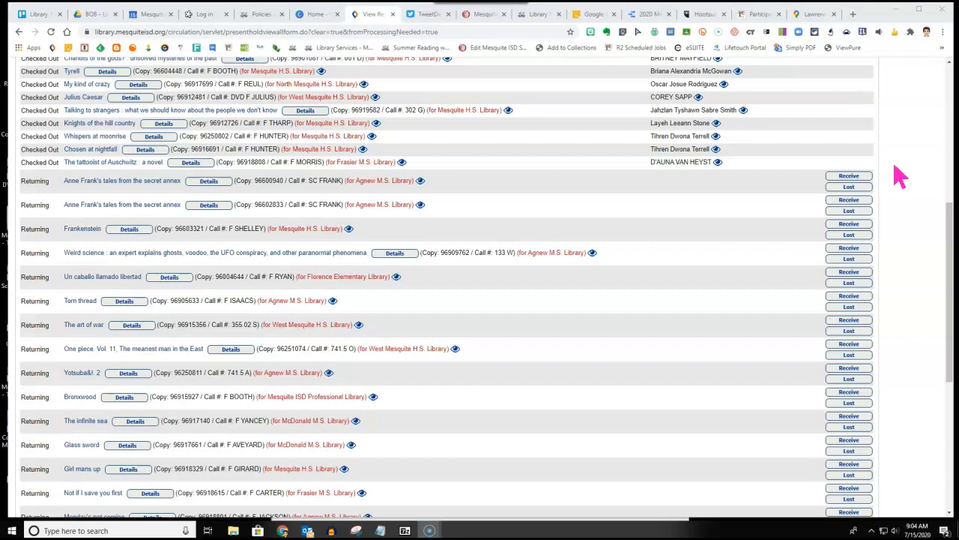
{"action": "mouse_move", "coordinate": [524, 183]}
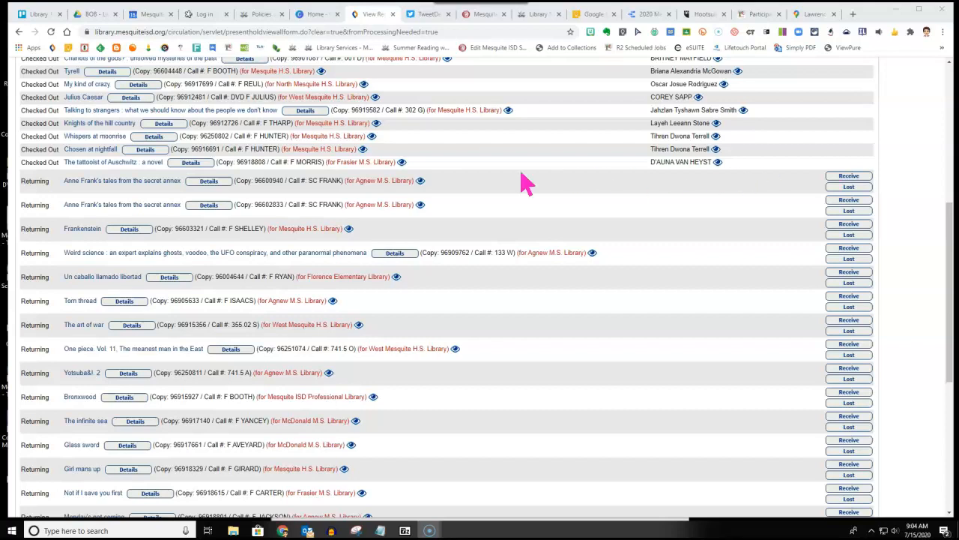
{"action": "mouse_move", "coordinate": [538, 210]}
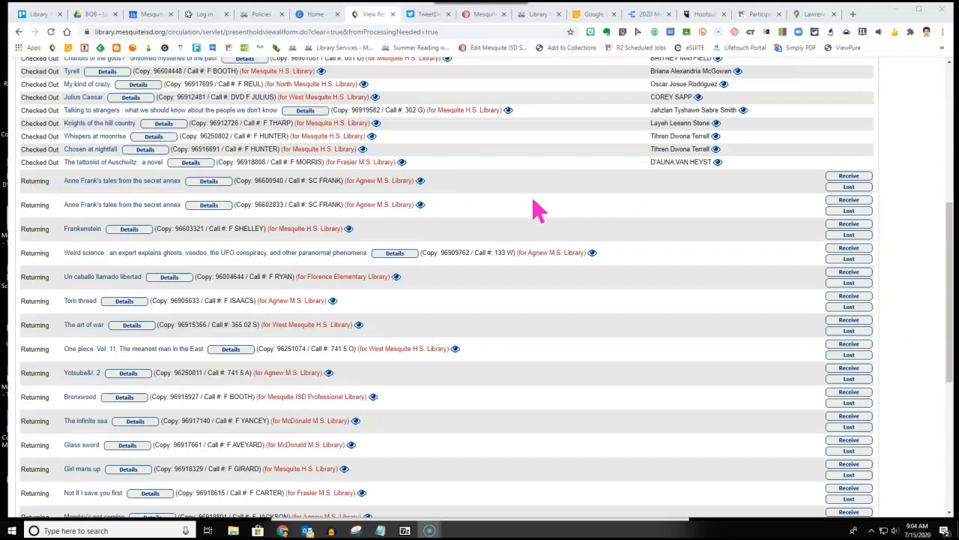
{"action": "mouse_move", "coordinate": [562, 197]}
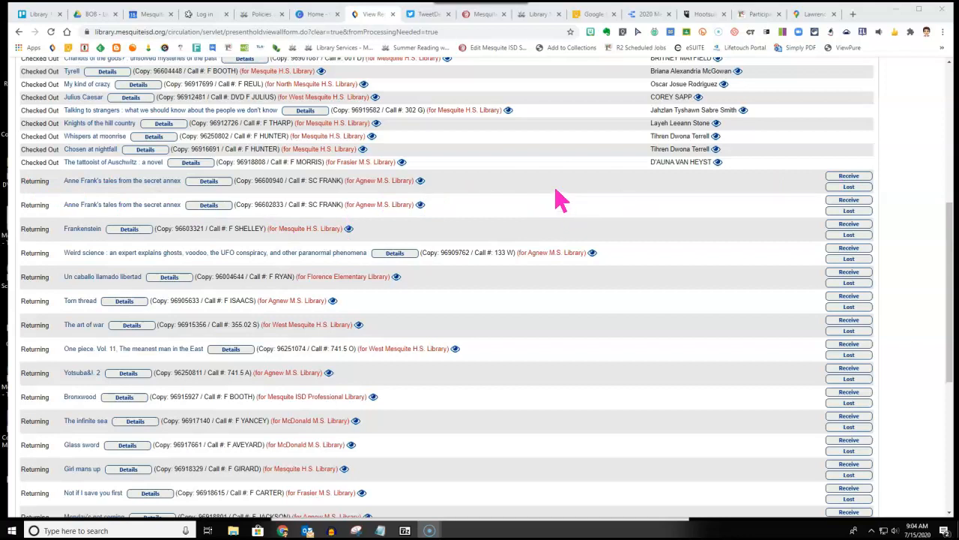
{"action": "mouse_move", "coordinate": [849, 193]}
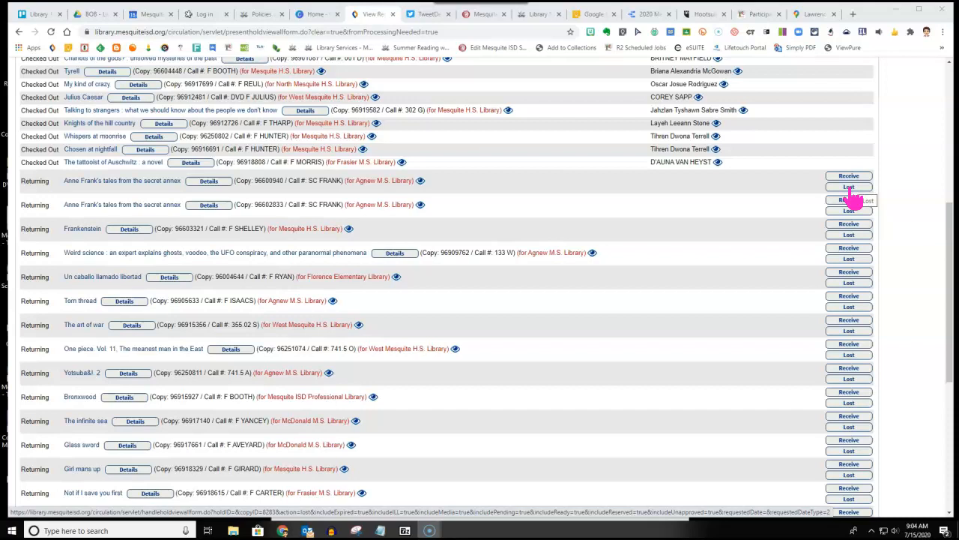
{"action": "mouse_move", "coordinate": [888, 189]}
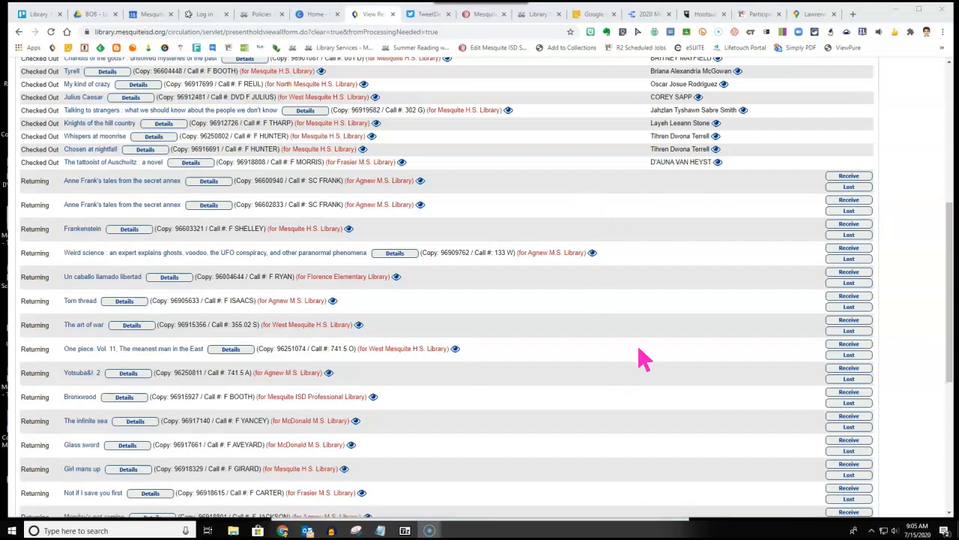
{"action": "mouse_move", "coordinate": [585, 392]}
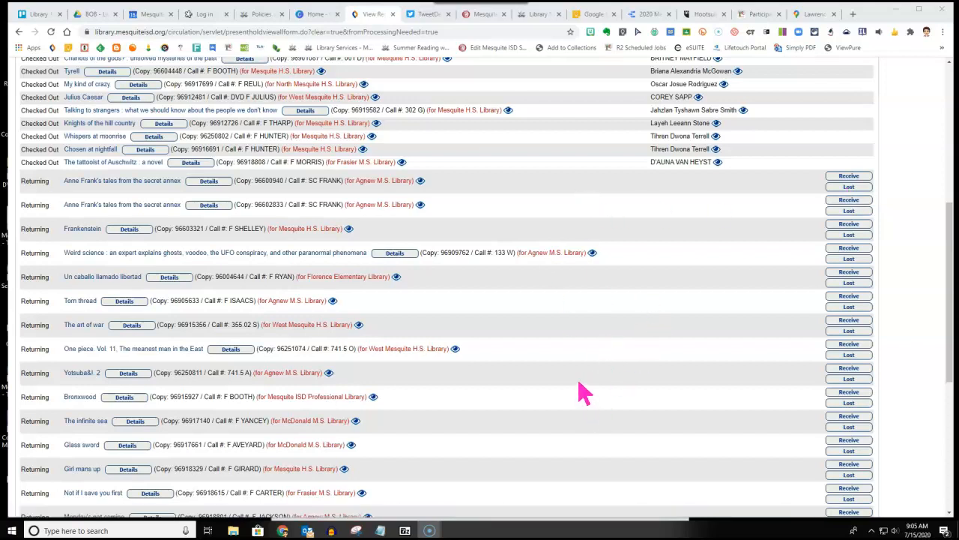
Step: Switch to the Google Slides tab showing the Mesquite ISD Libraries closing slide
{"action": "left_click", "coordinate": [135, 14]}
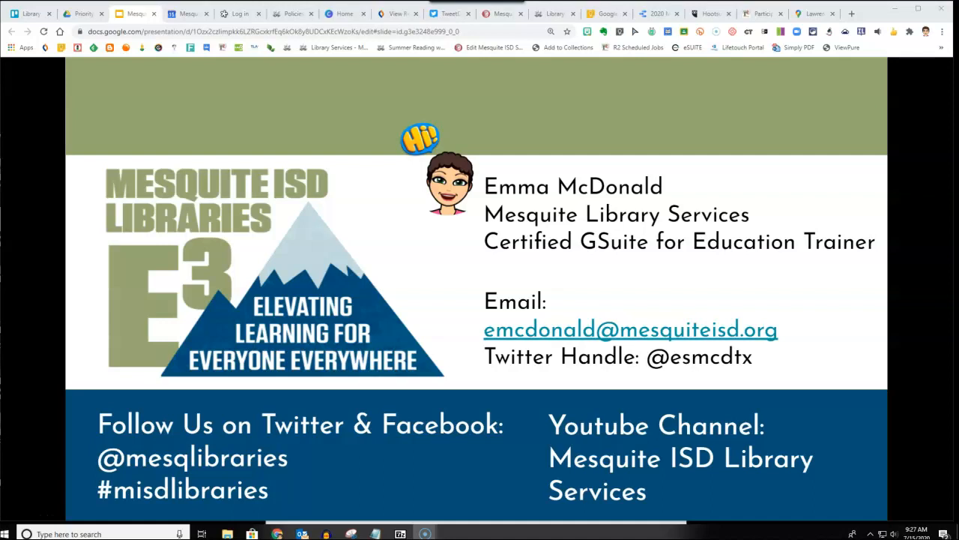